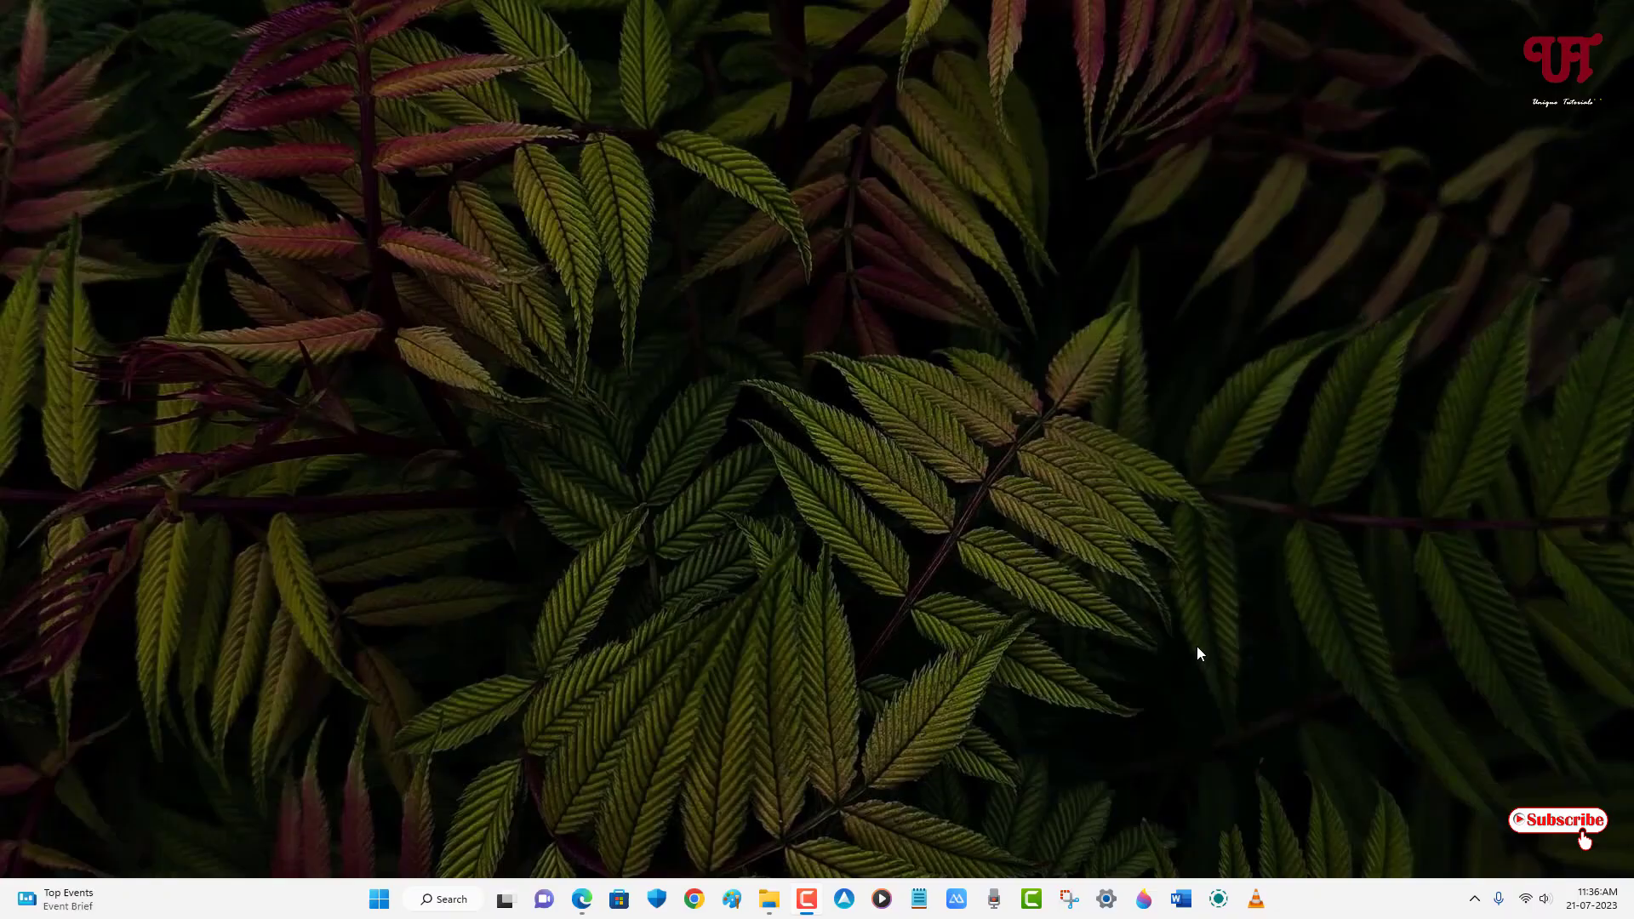
pyautogui.moveTo(1125, 518)
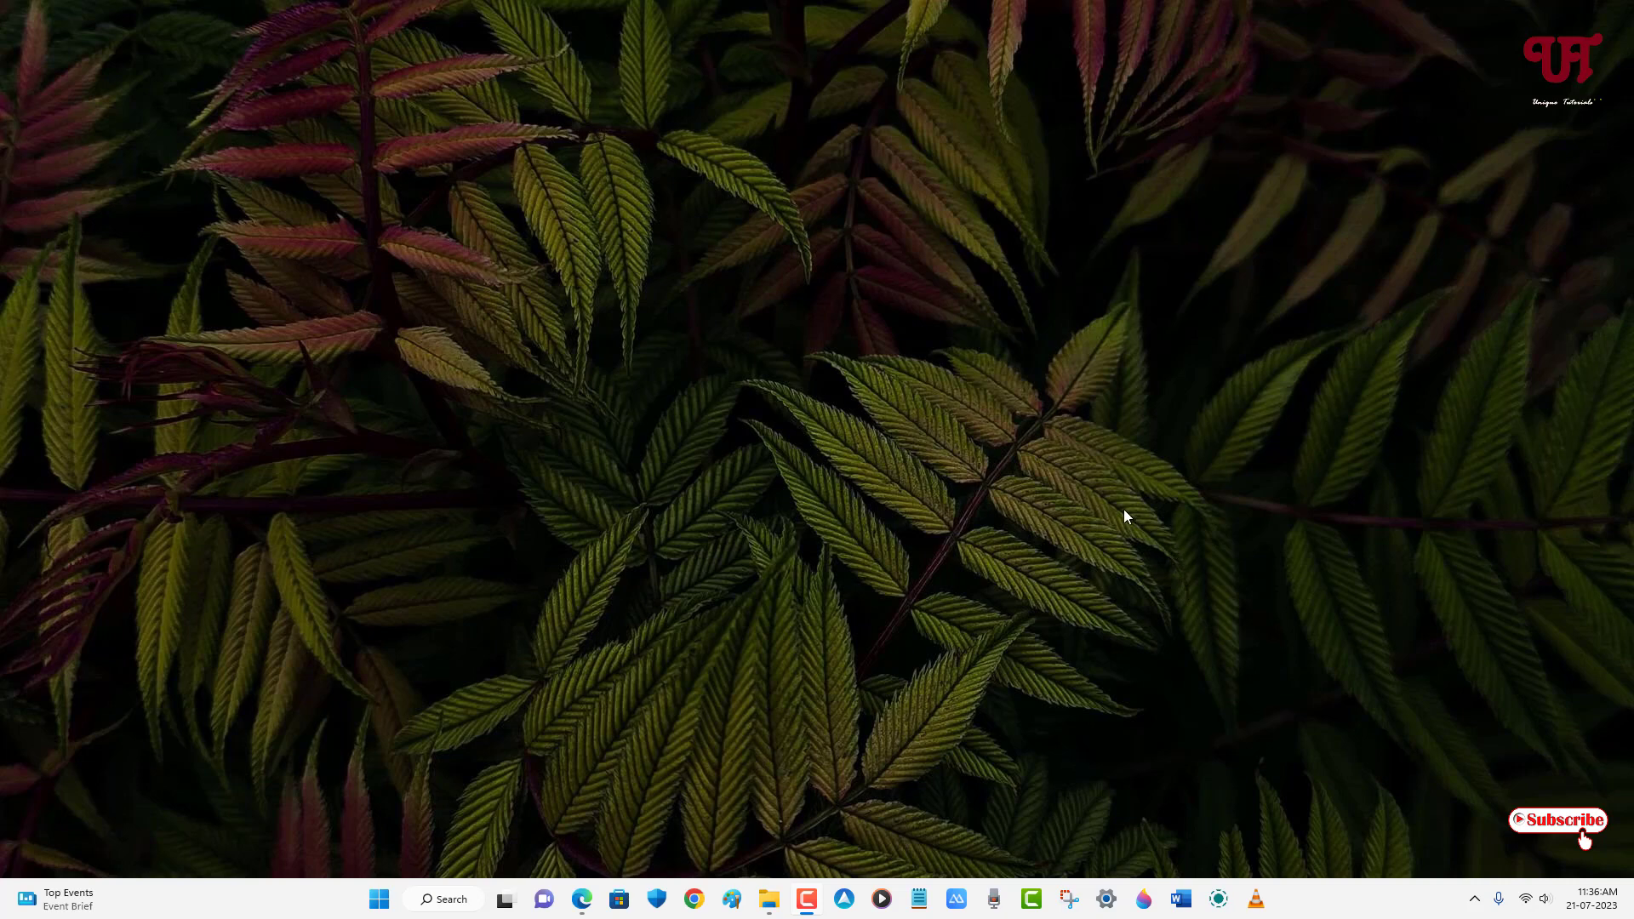
pyautogui.moveTo(667, 479)
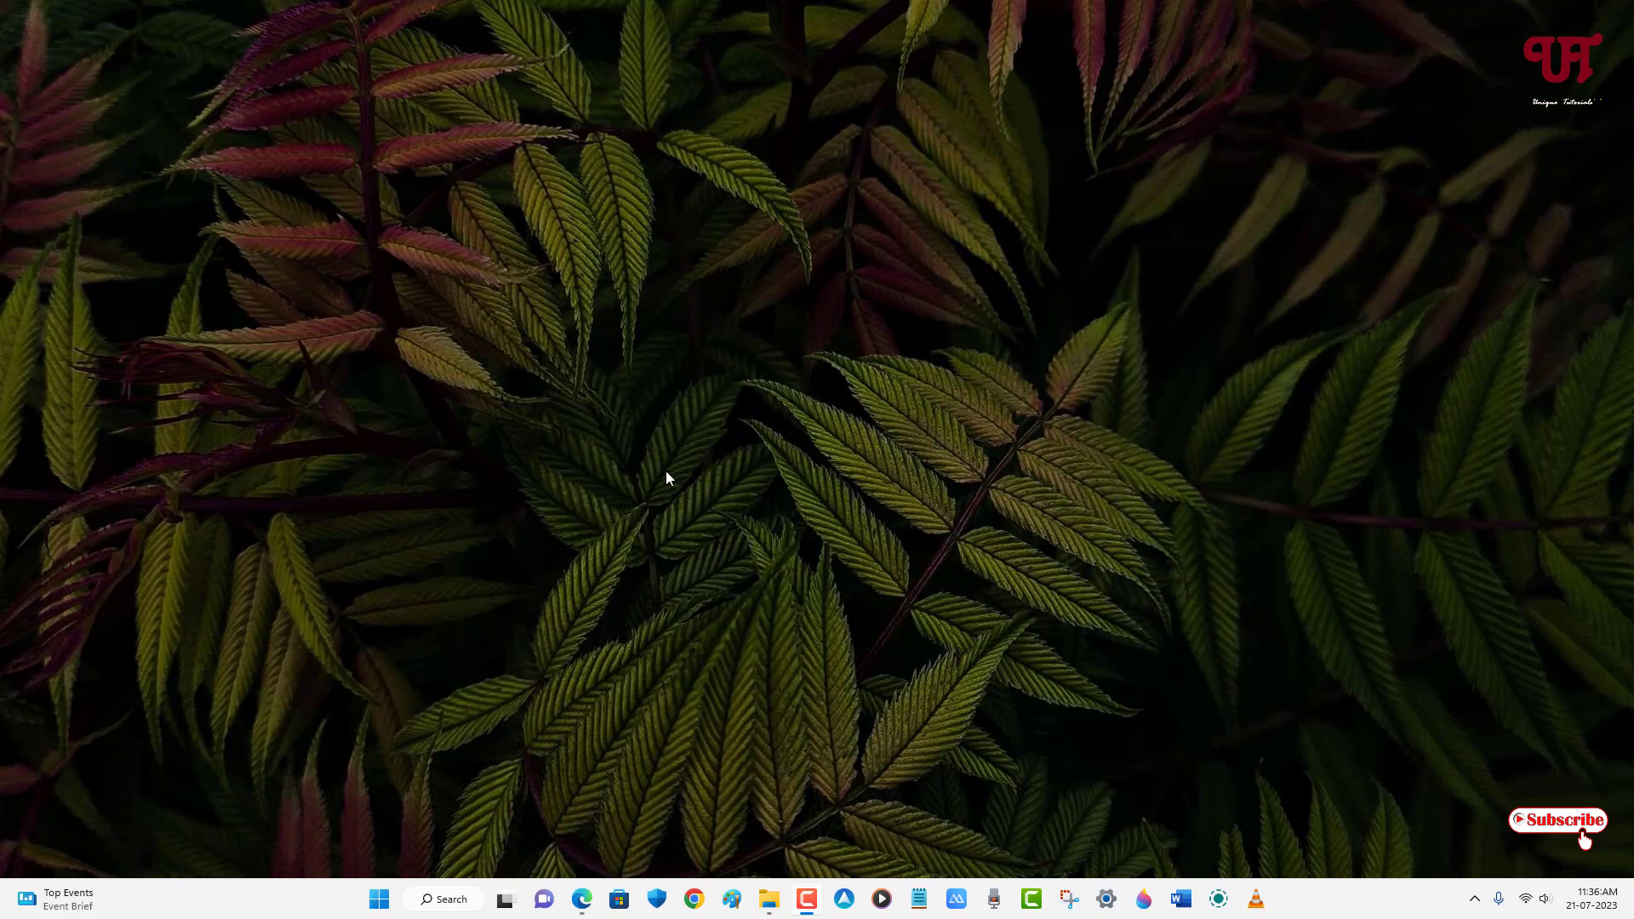
pyautogui.moveTo(758, 594)
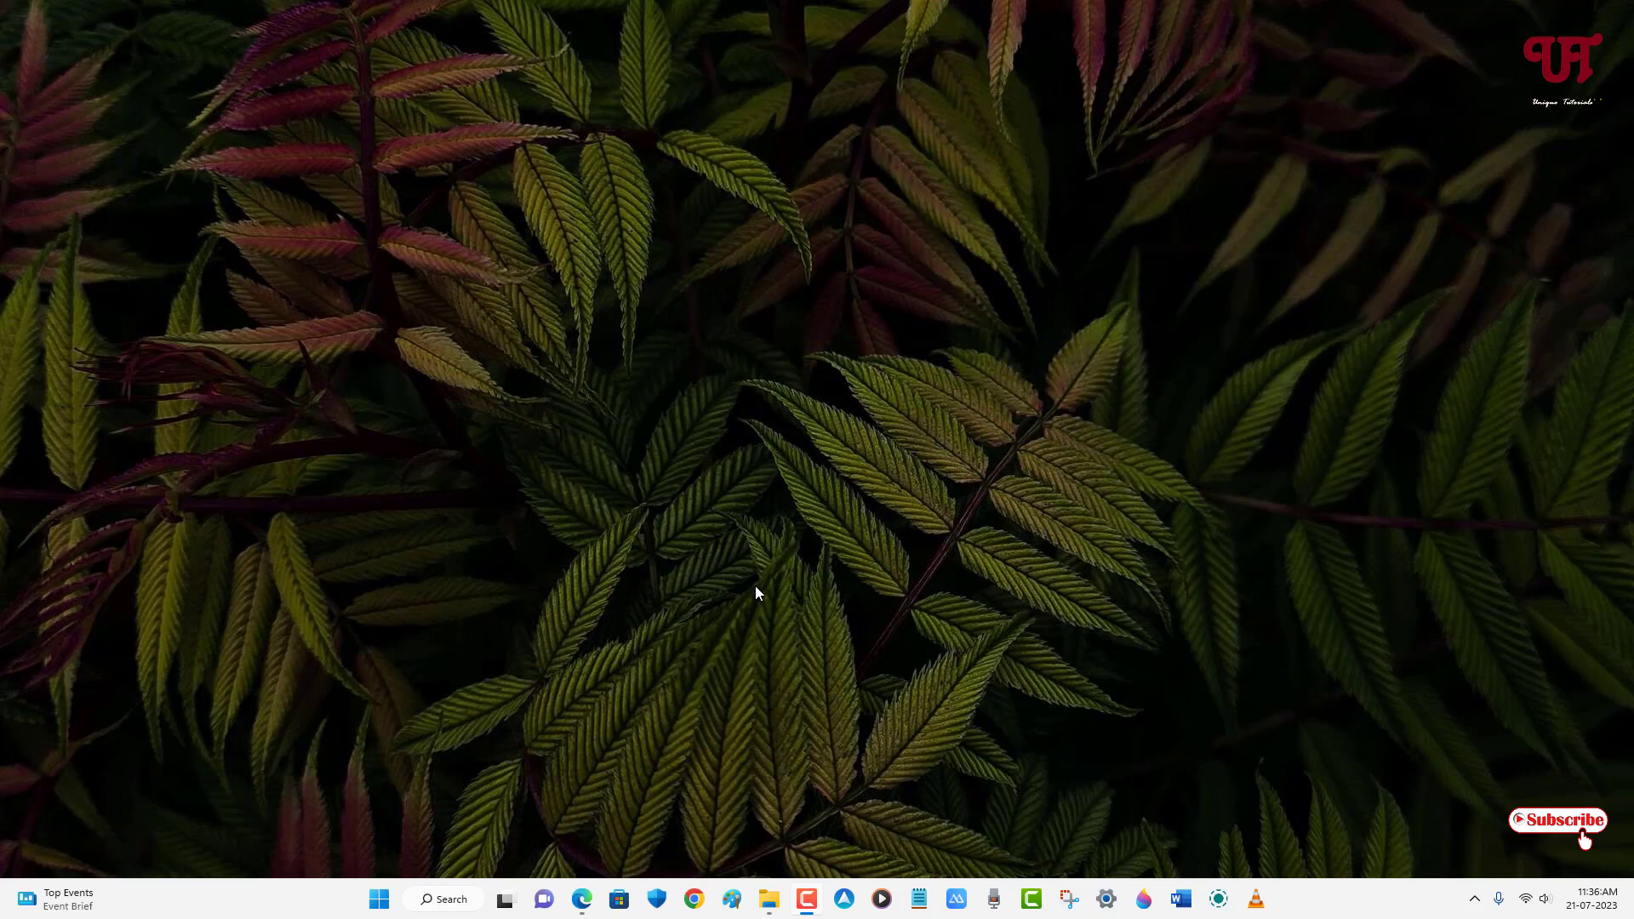
pyautogui.moveTo(758, 593)
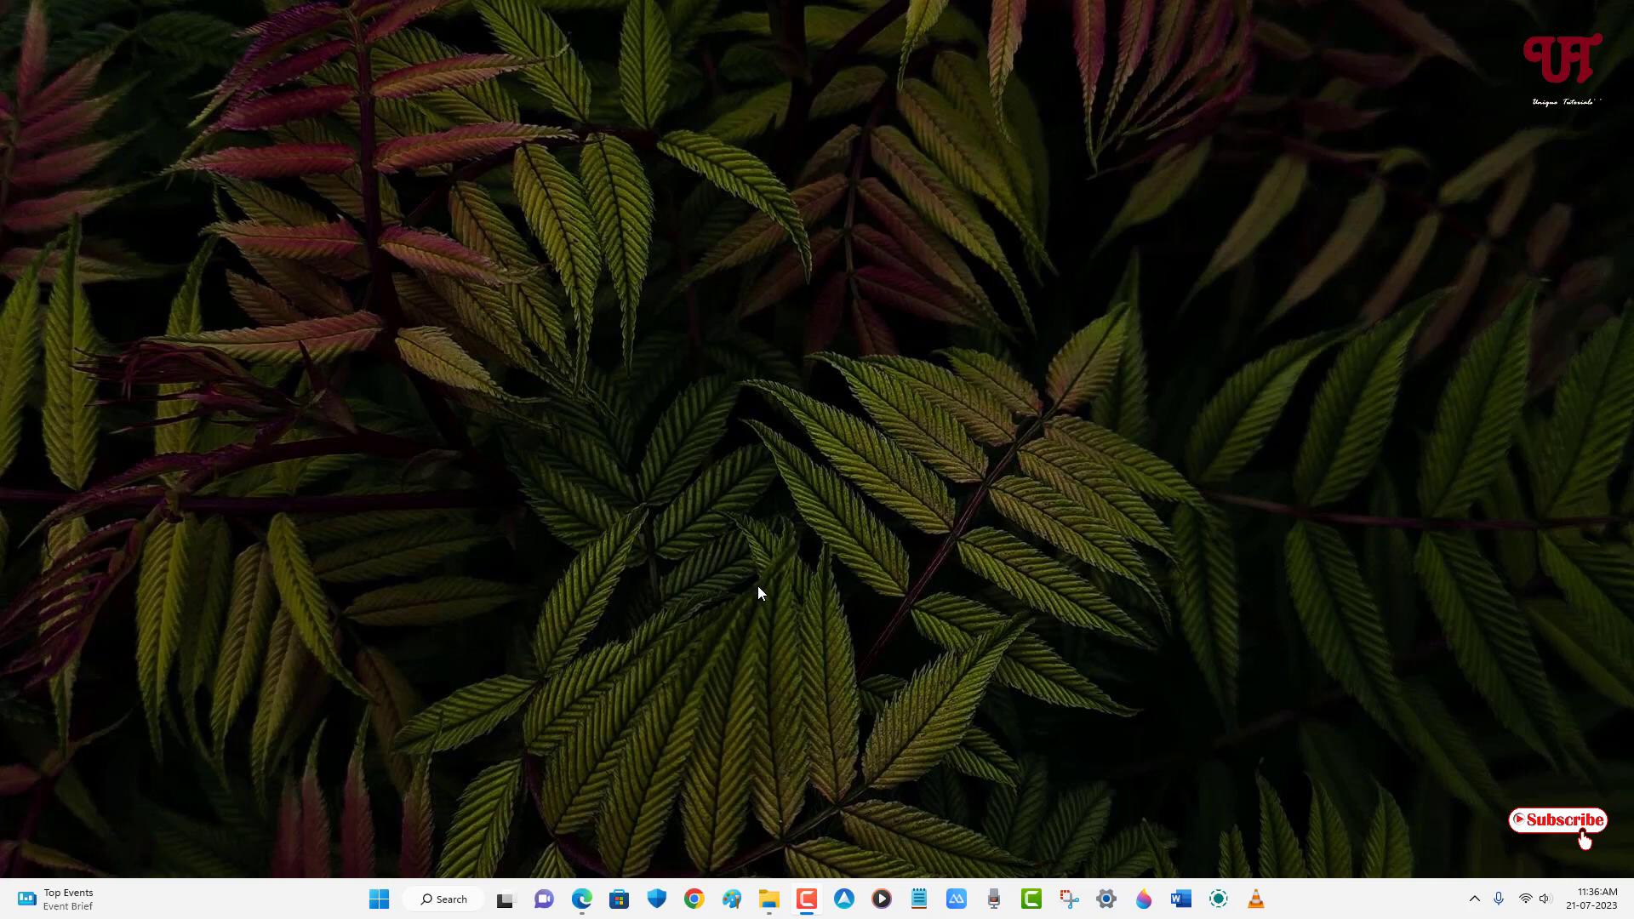
pyautogui.moveTo(828, 549)
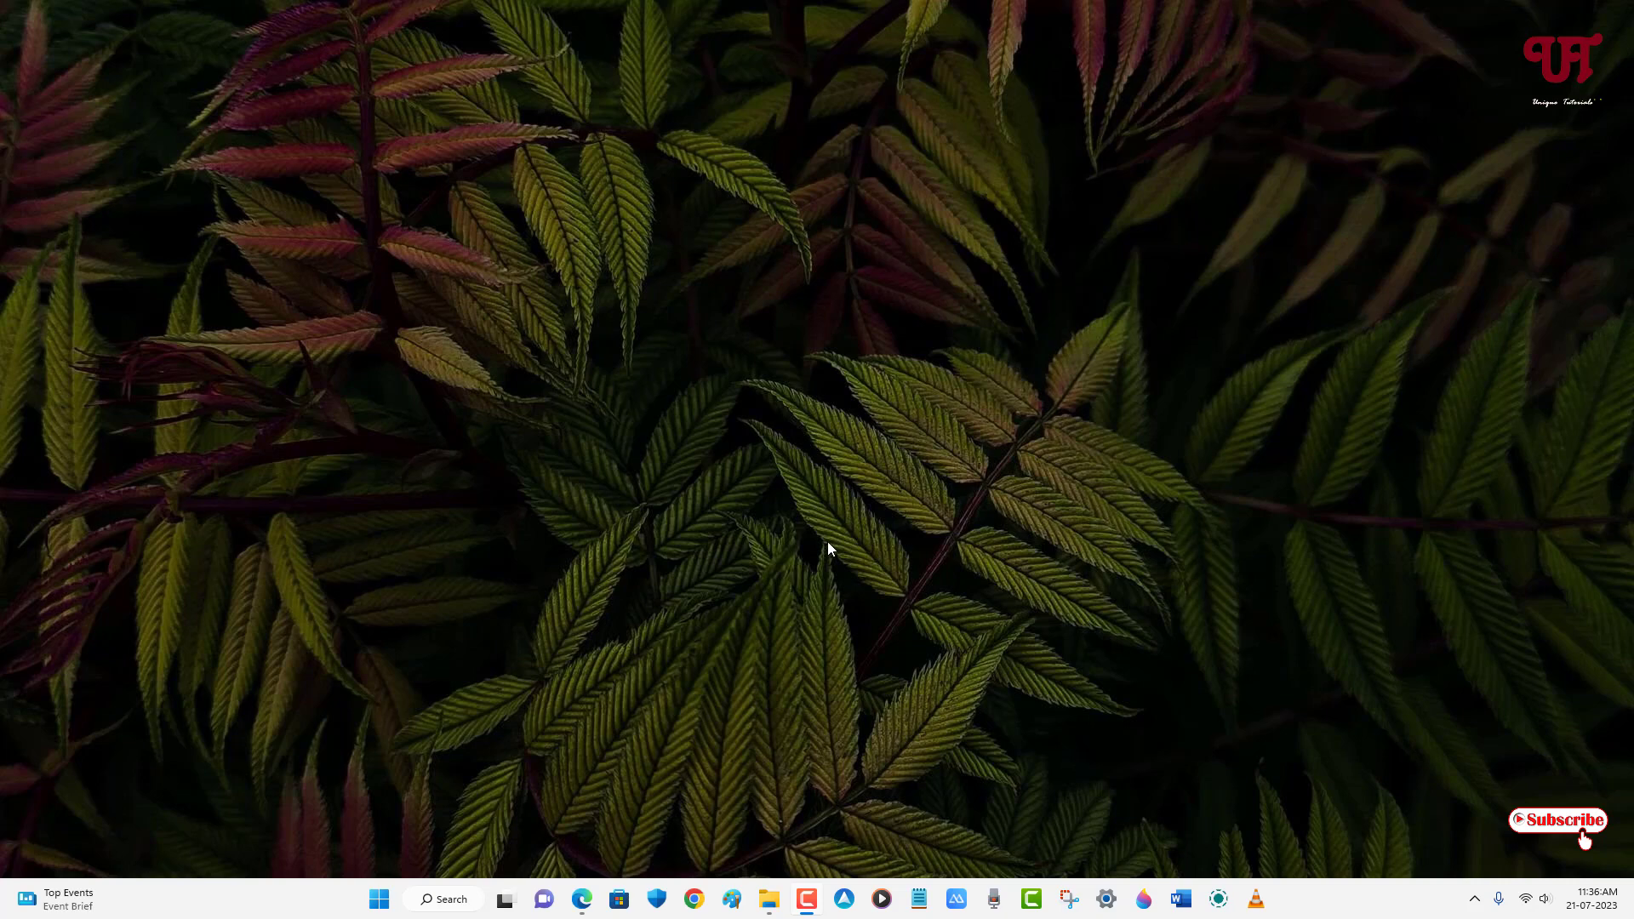
pyautogui.moveTo(679, 409)
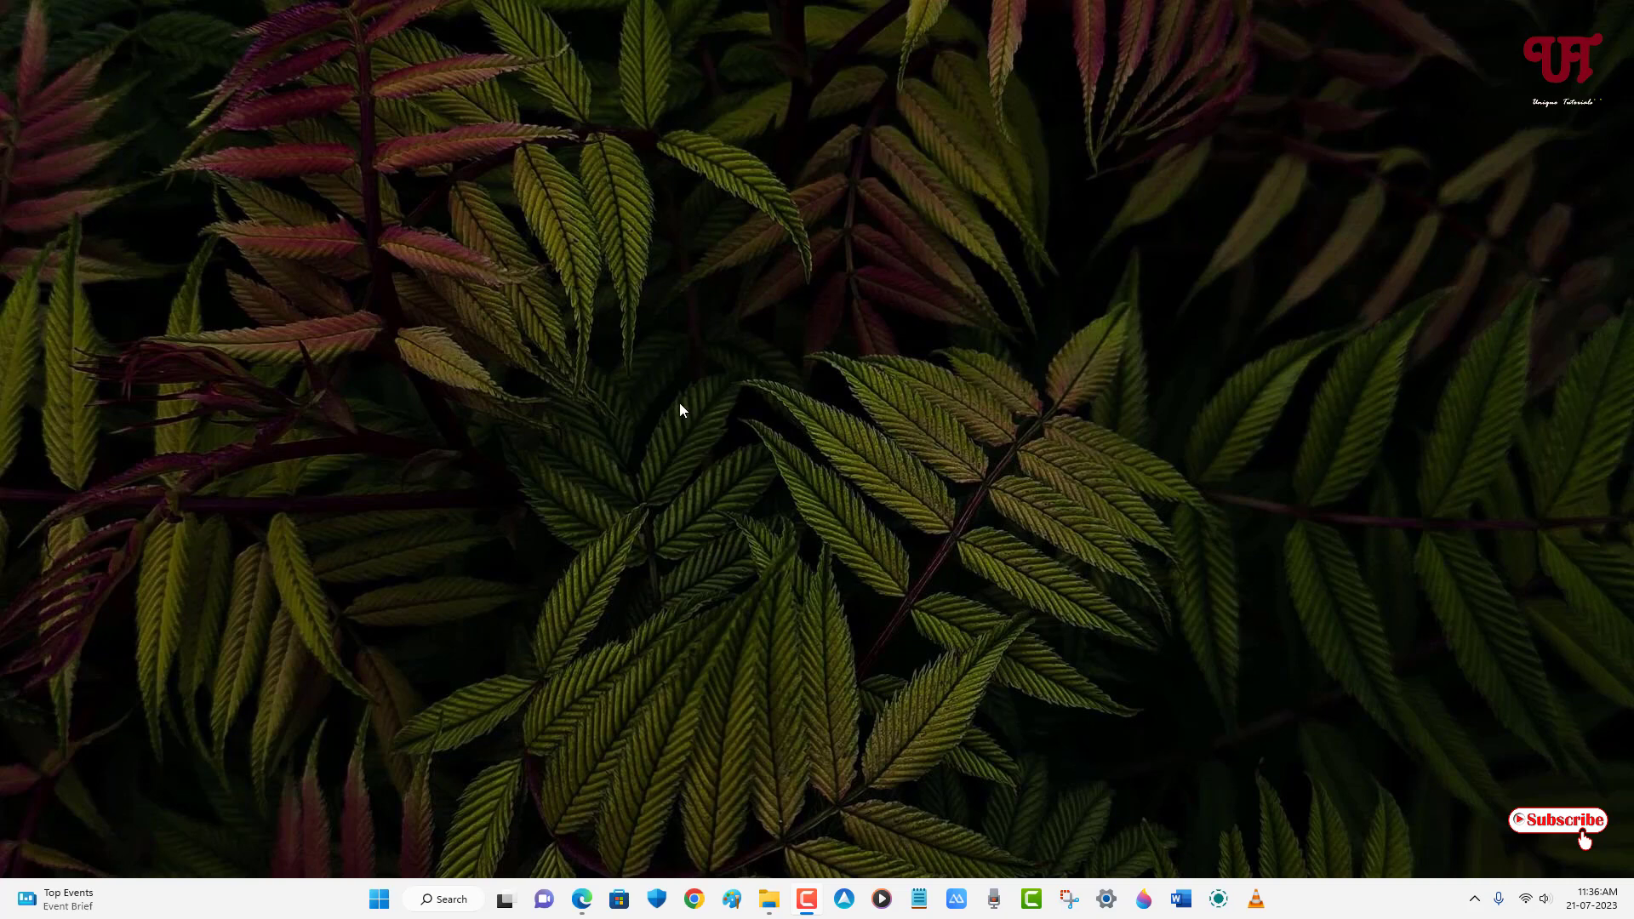
pyautogui.moveTo(649, 414)
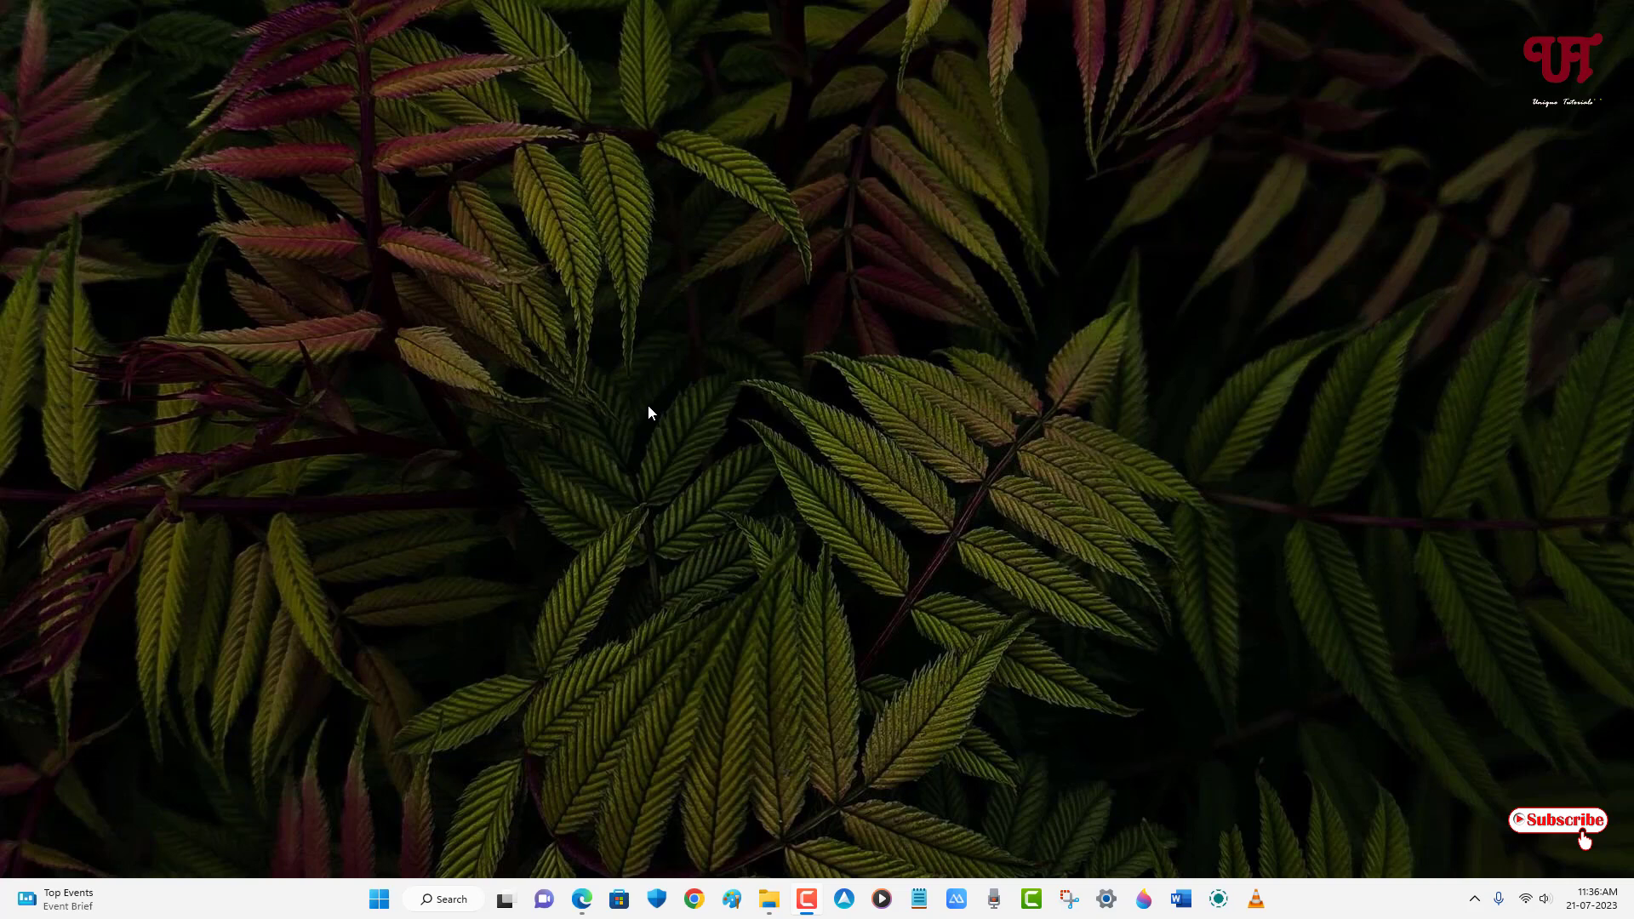
pyautogui.moveTo(644, 413)
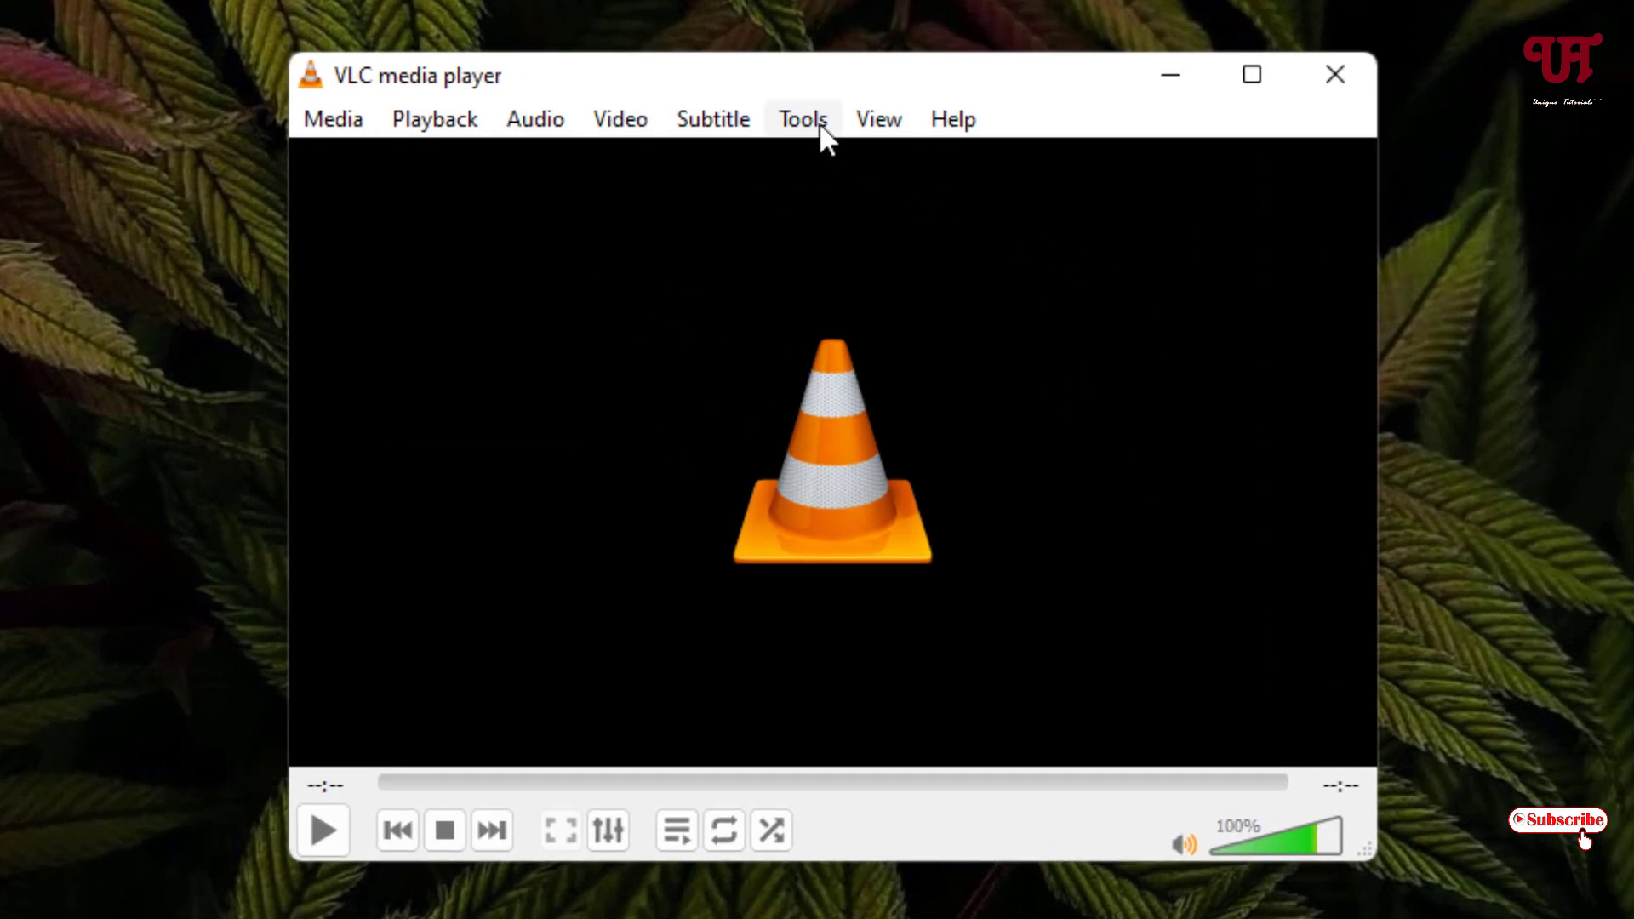
# Step: Open VLC's Simple Preferences window from the Tools menu
pyautogui.click(802, 117)
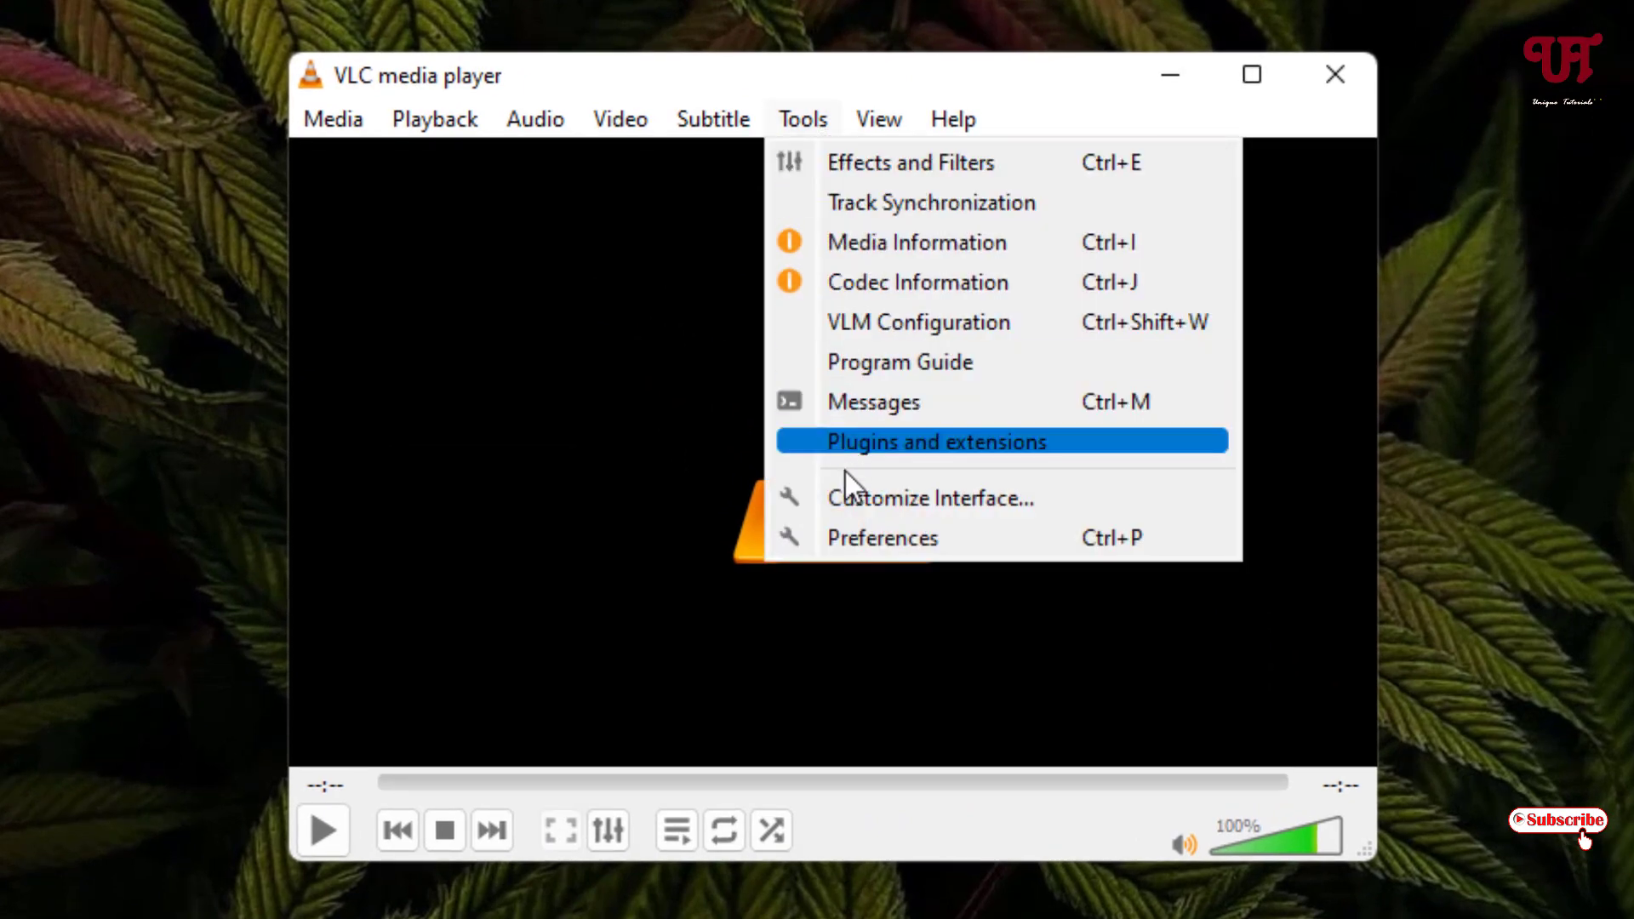
pyautogui.moveTo(869, 537)
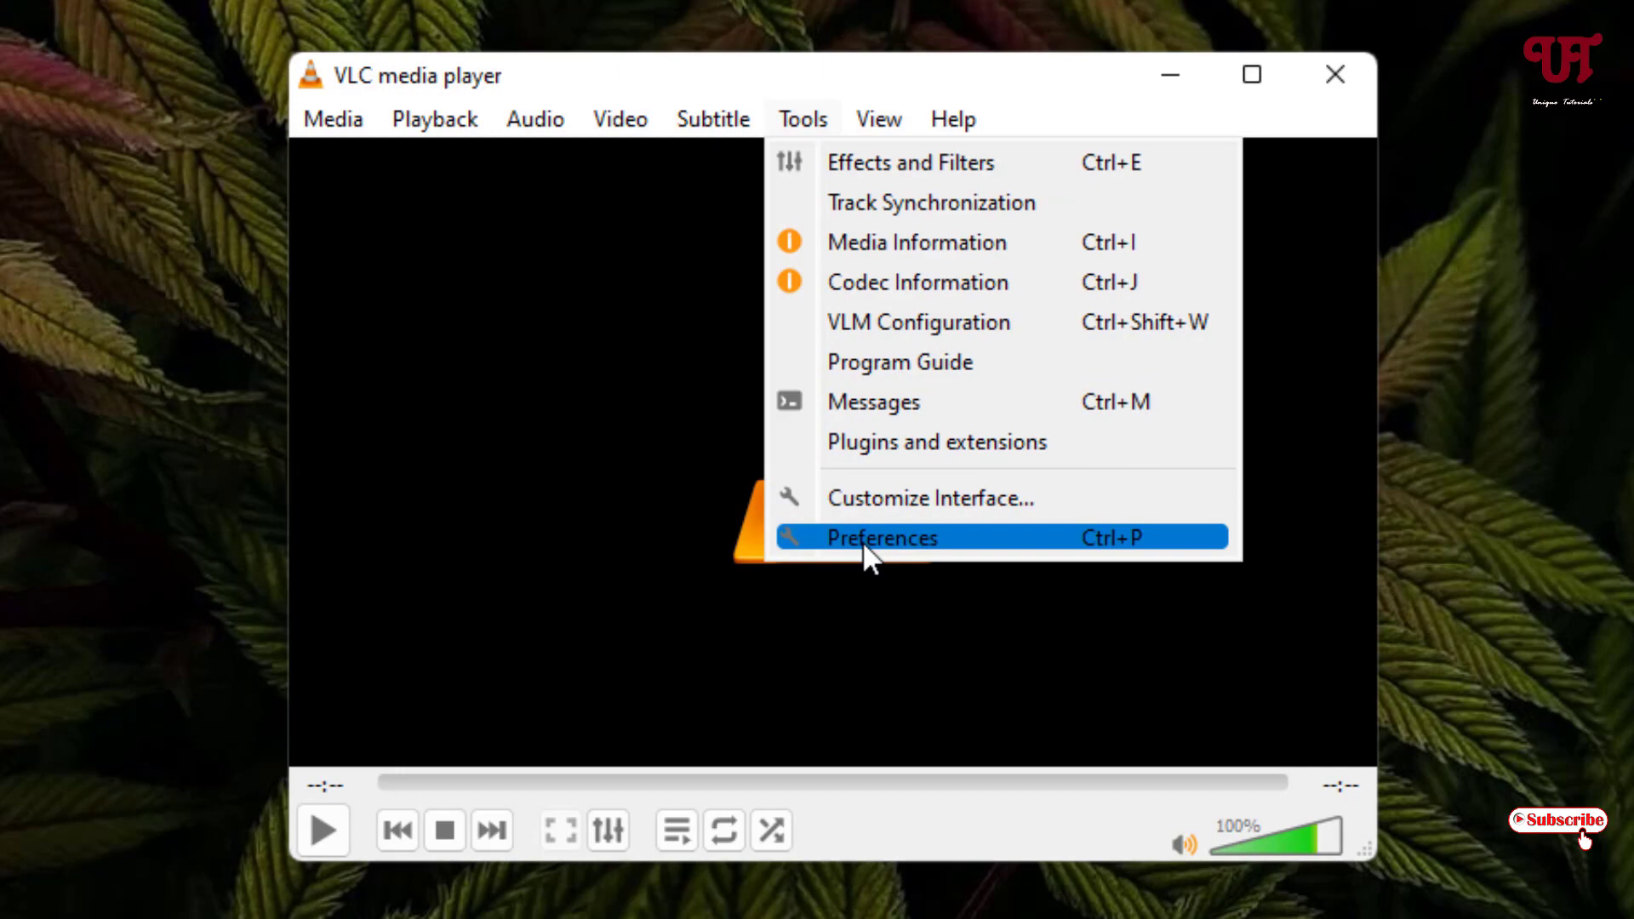
pyautogui.click(881, 537)
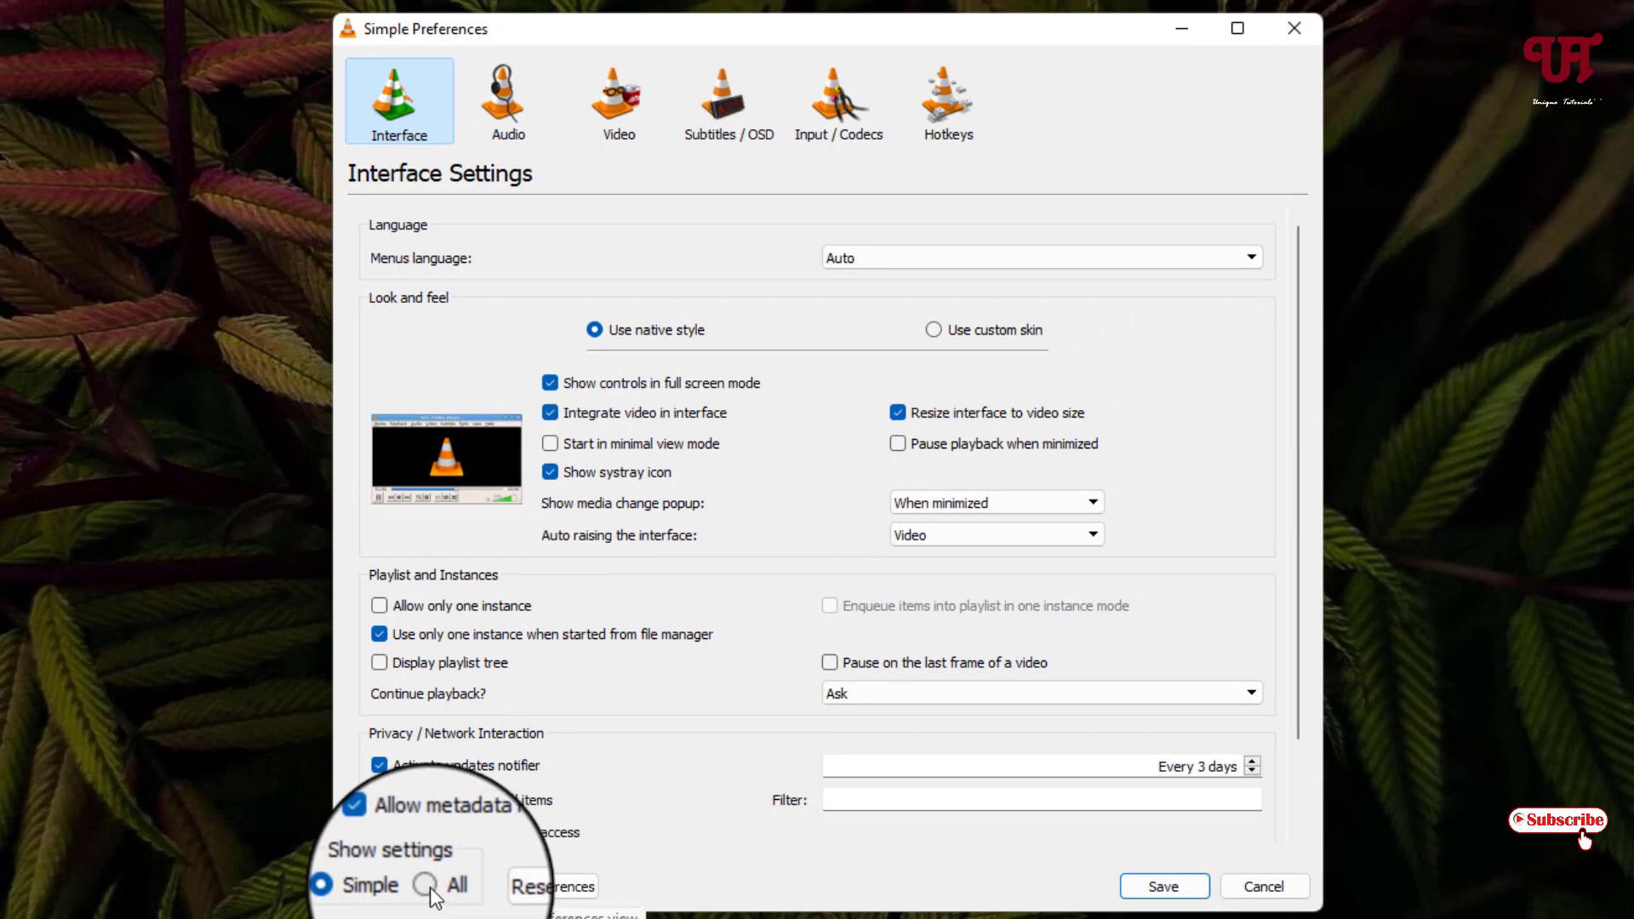
# Step: Show all settings and enable Follow the mouse in the Screen access module
pyautogui.click(423, 885)
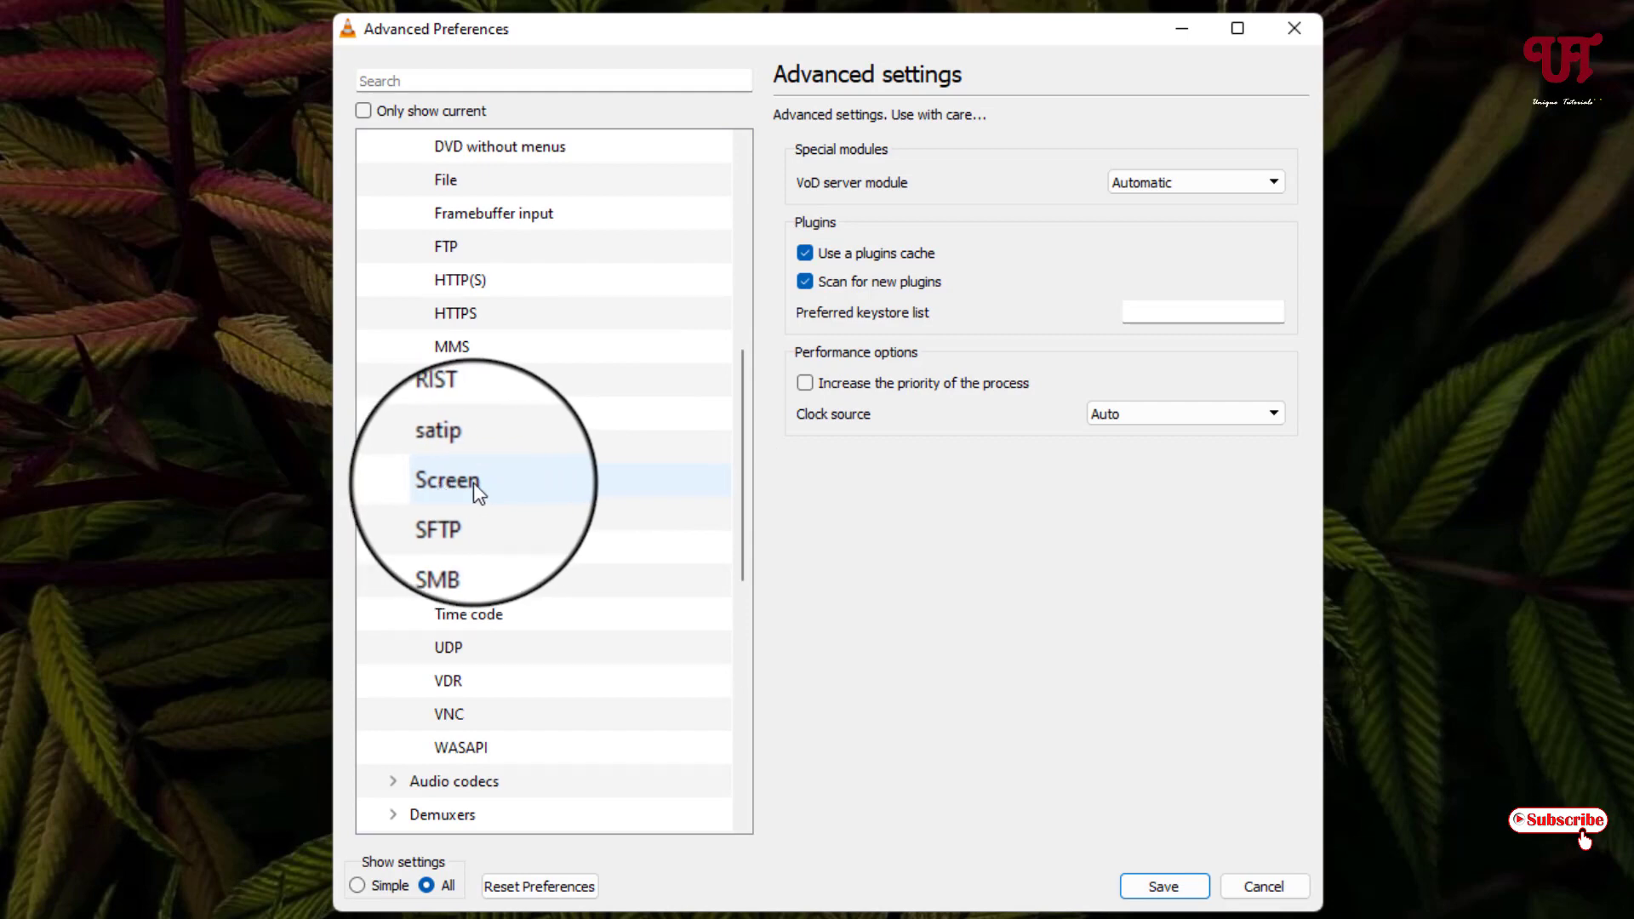
pyautogui.click(446, 480)
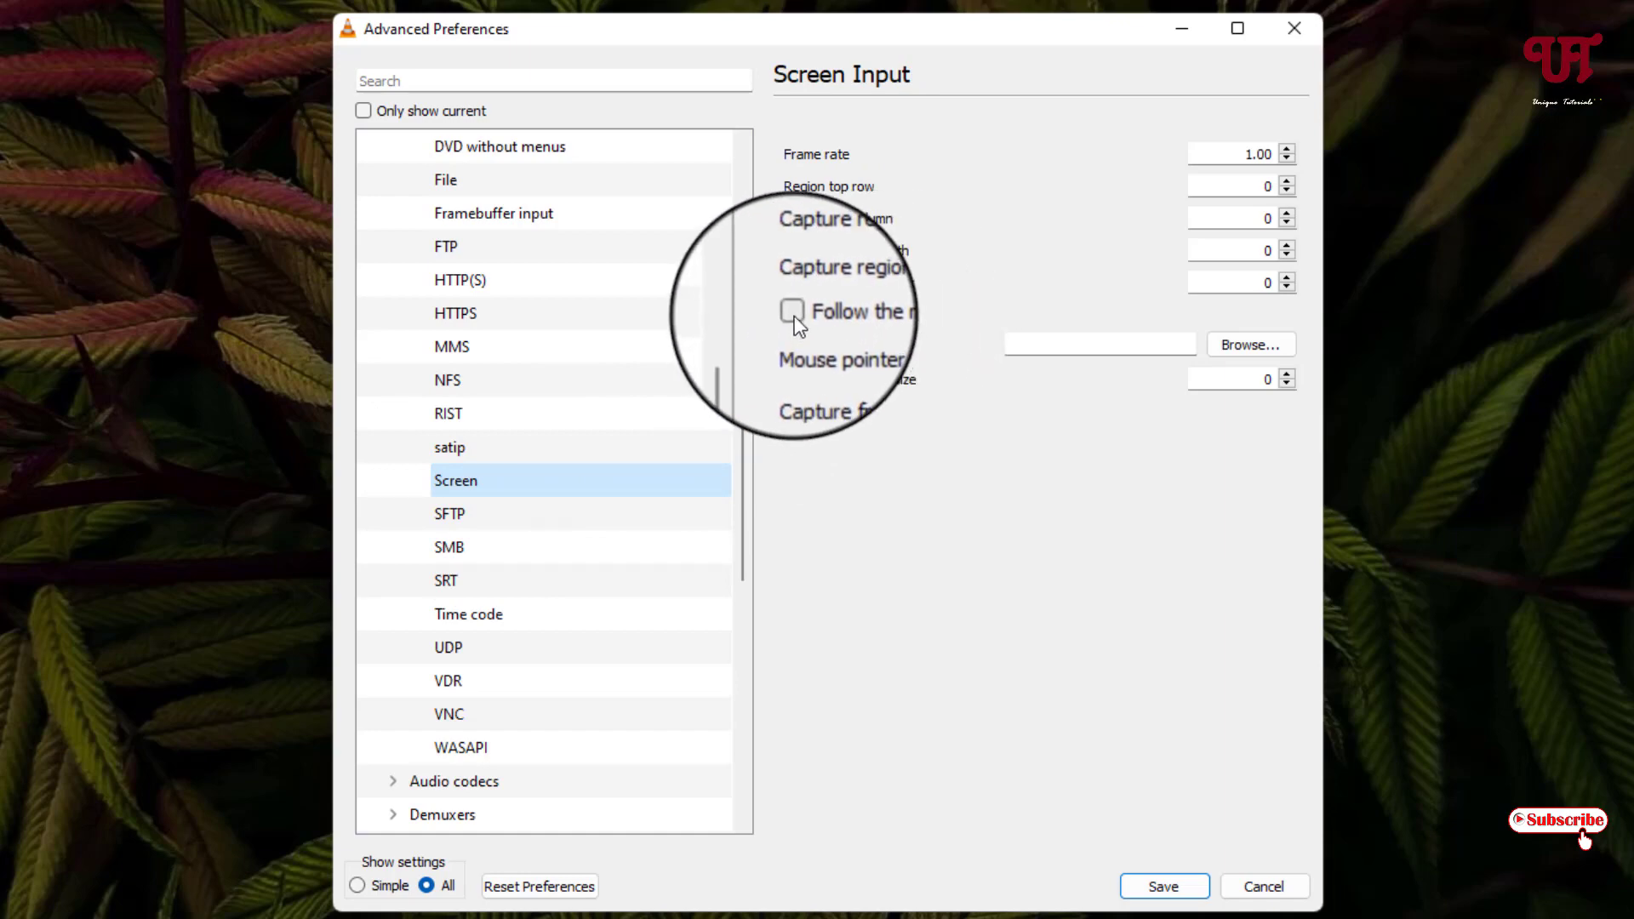
pyautogui.click(790, 310)
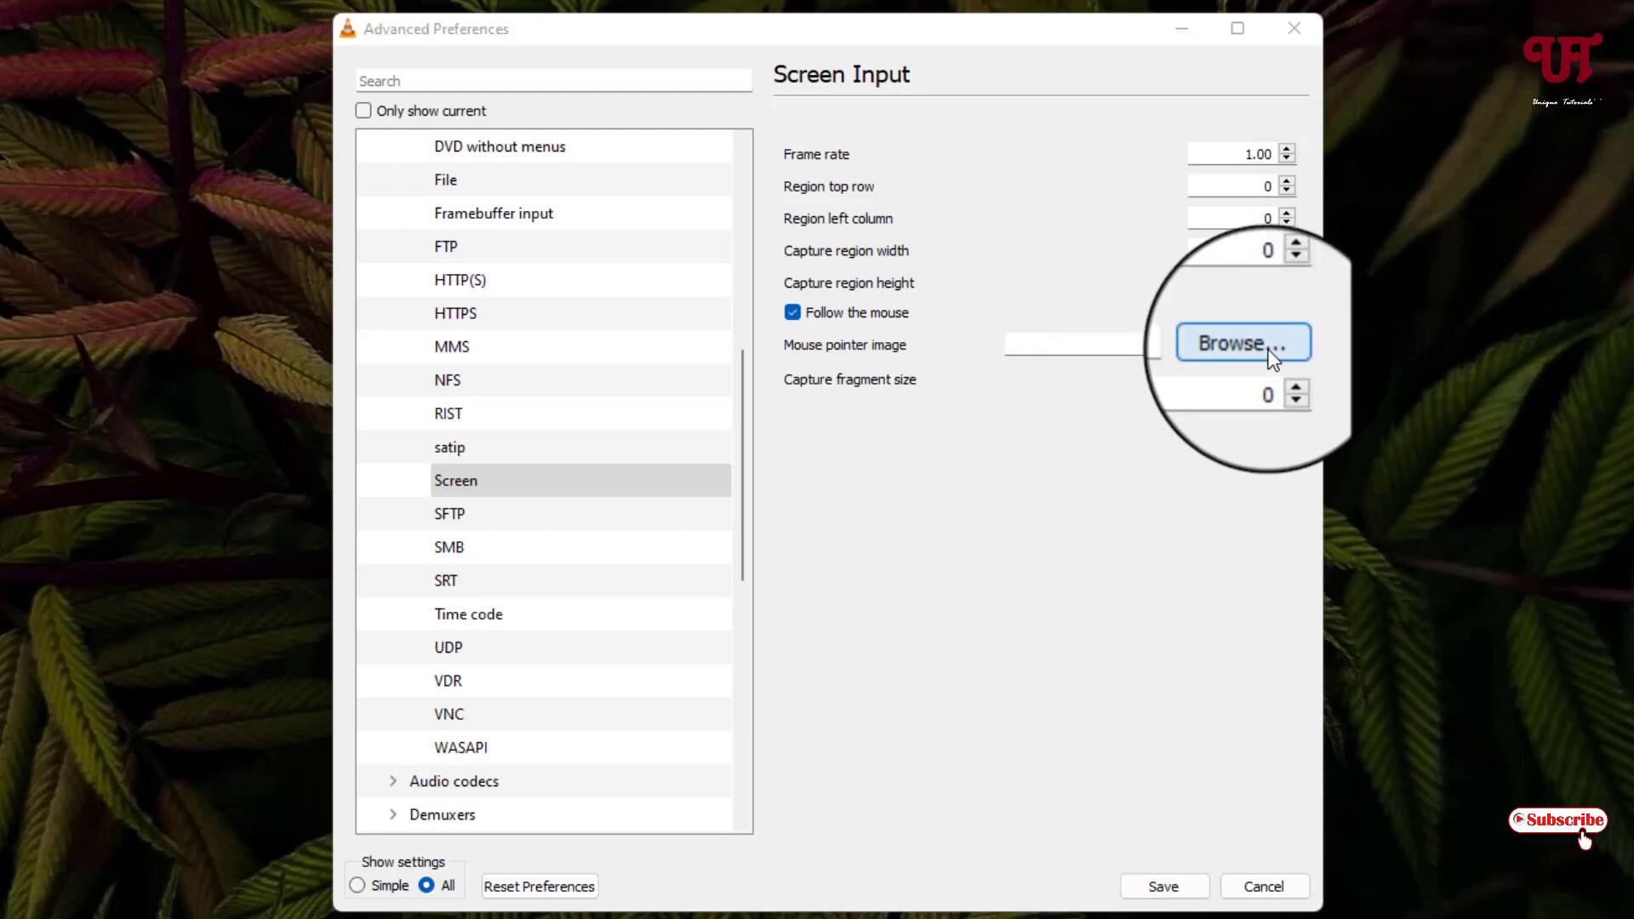
# Step: Set the mouse pointer image to Mouse cursor.png and save the preferences
pyautogui.click(1242, 343)
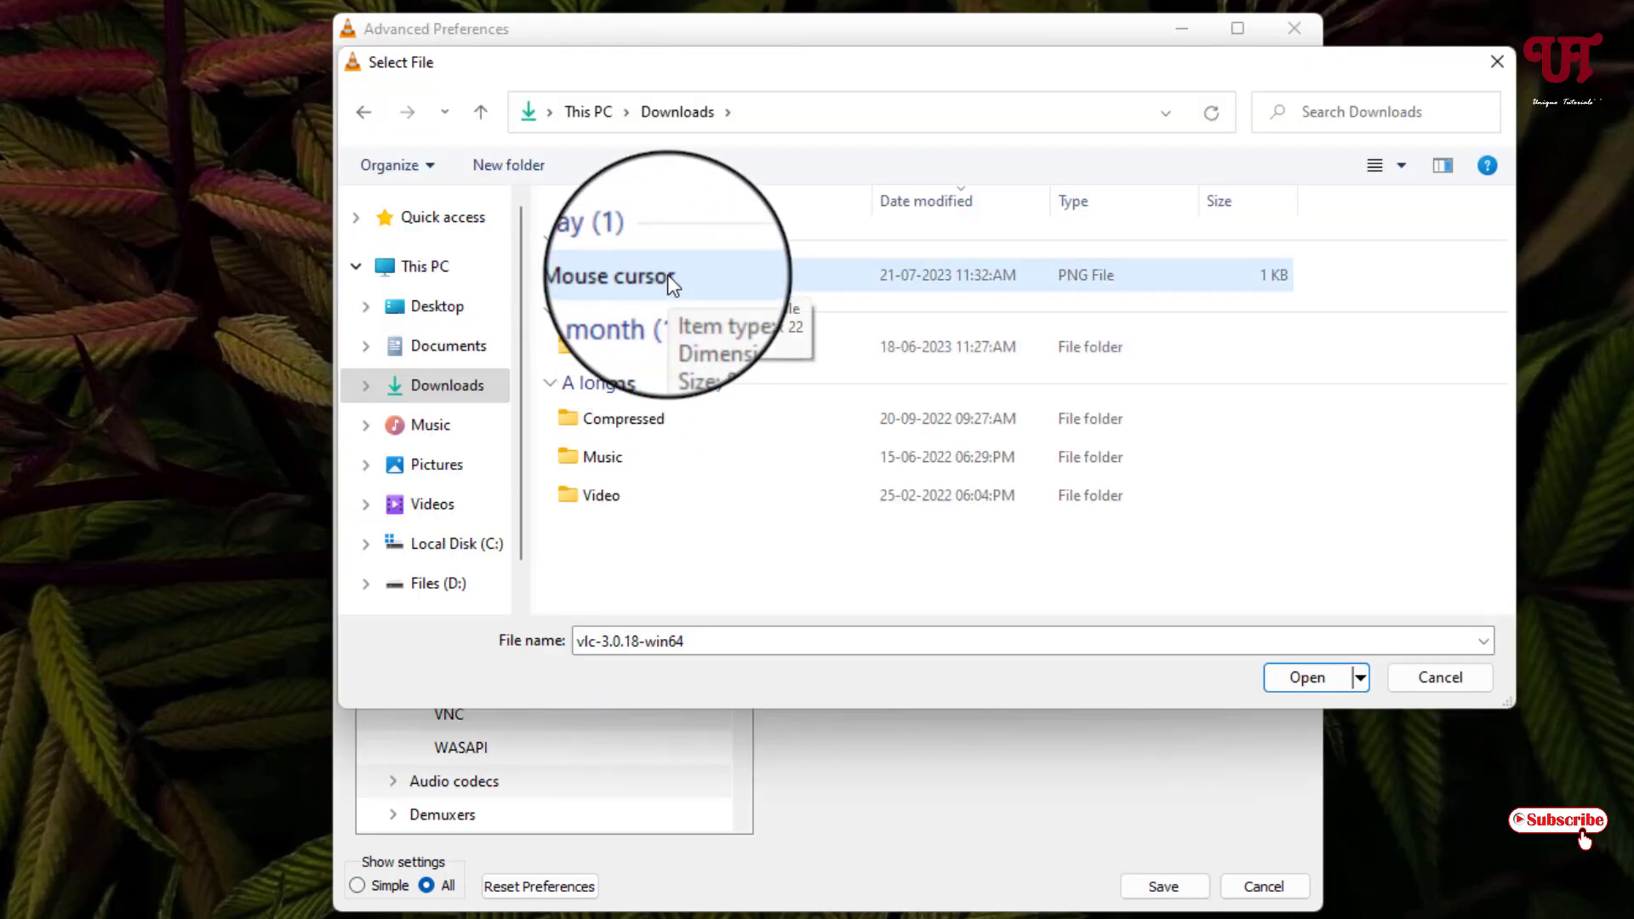
pyautogui.click(621, 274)
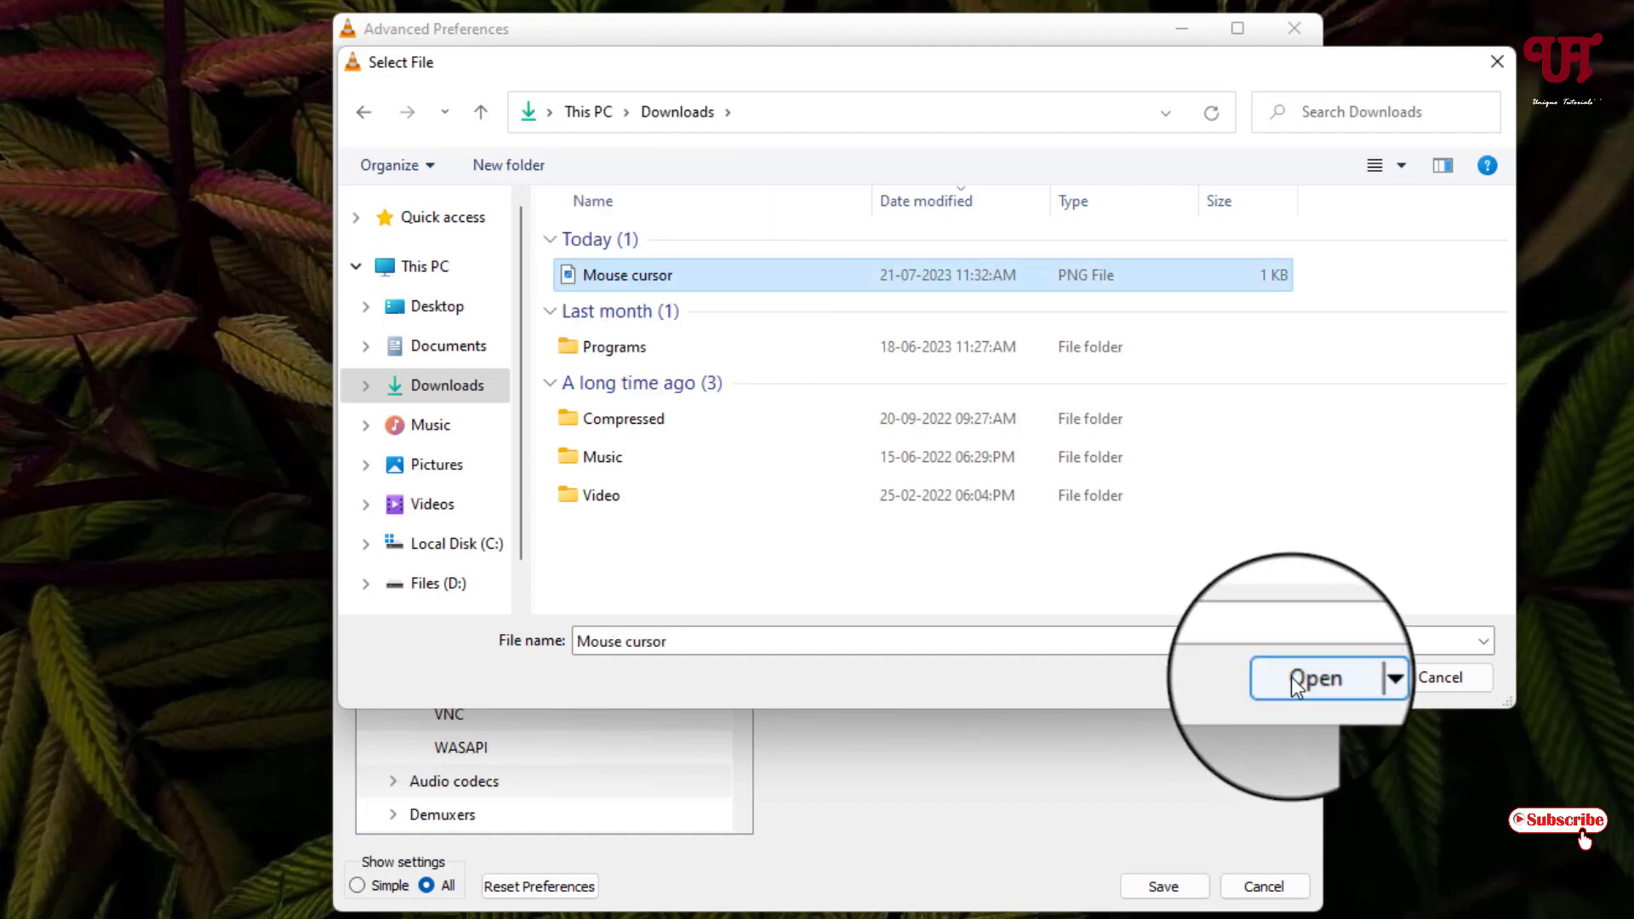
pyautogui.click(1316, 677)
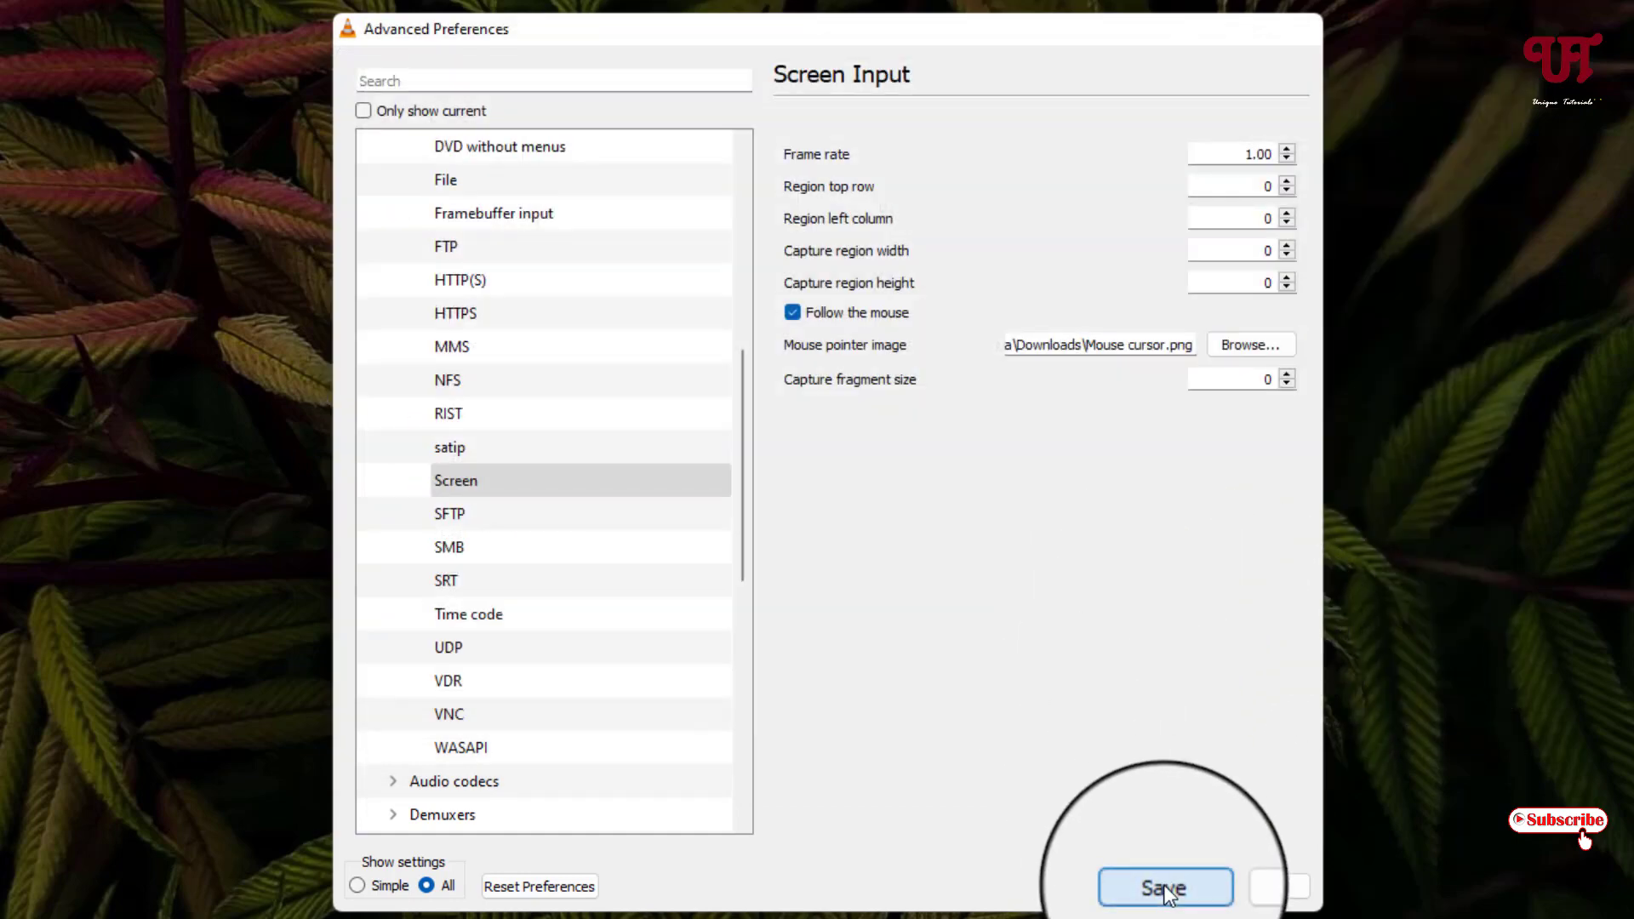
pyautogui.click(1164, 887)
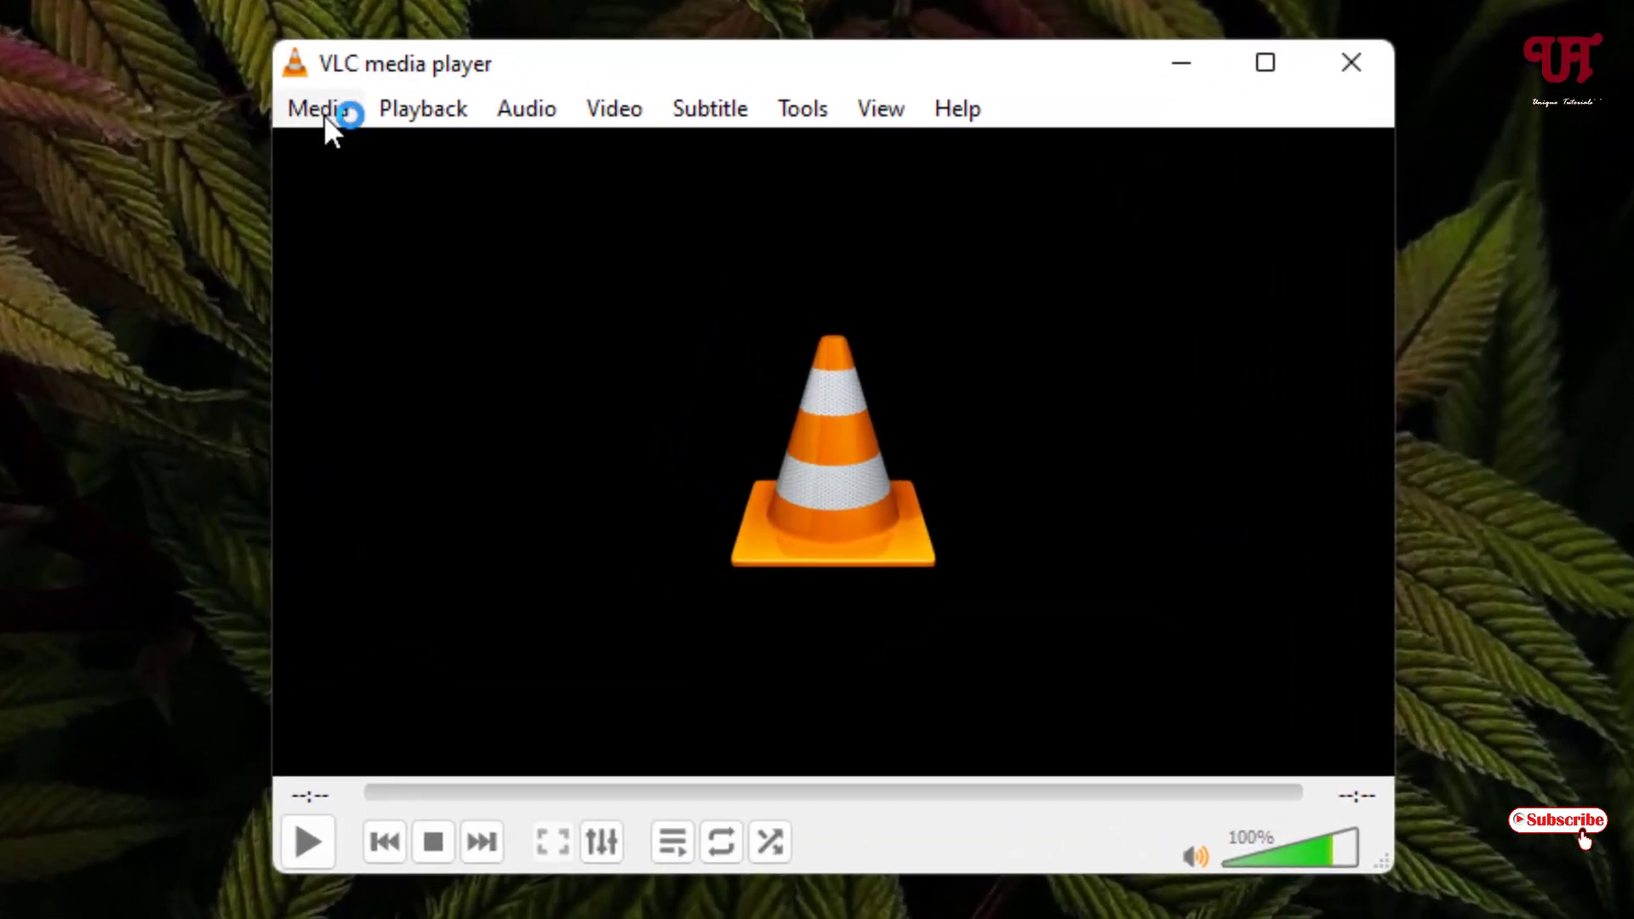
# Step: In Open Capture Device, choose Desktop capture mode at 30.00 frames per second
pyautogui.click(315, 108)
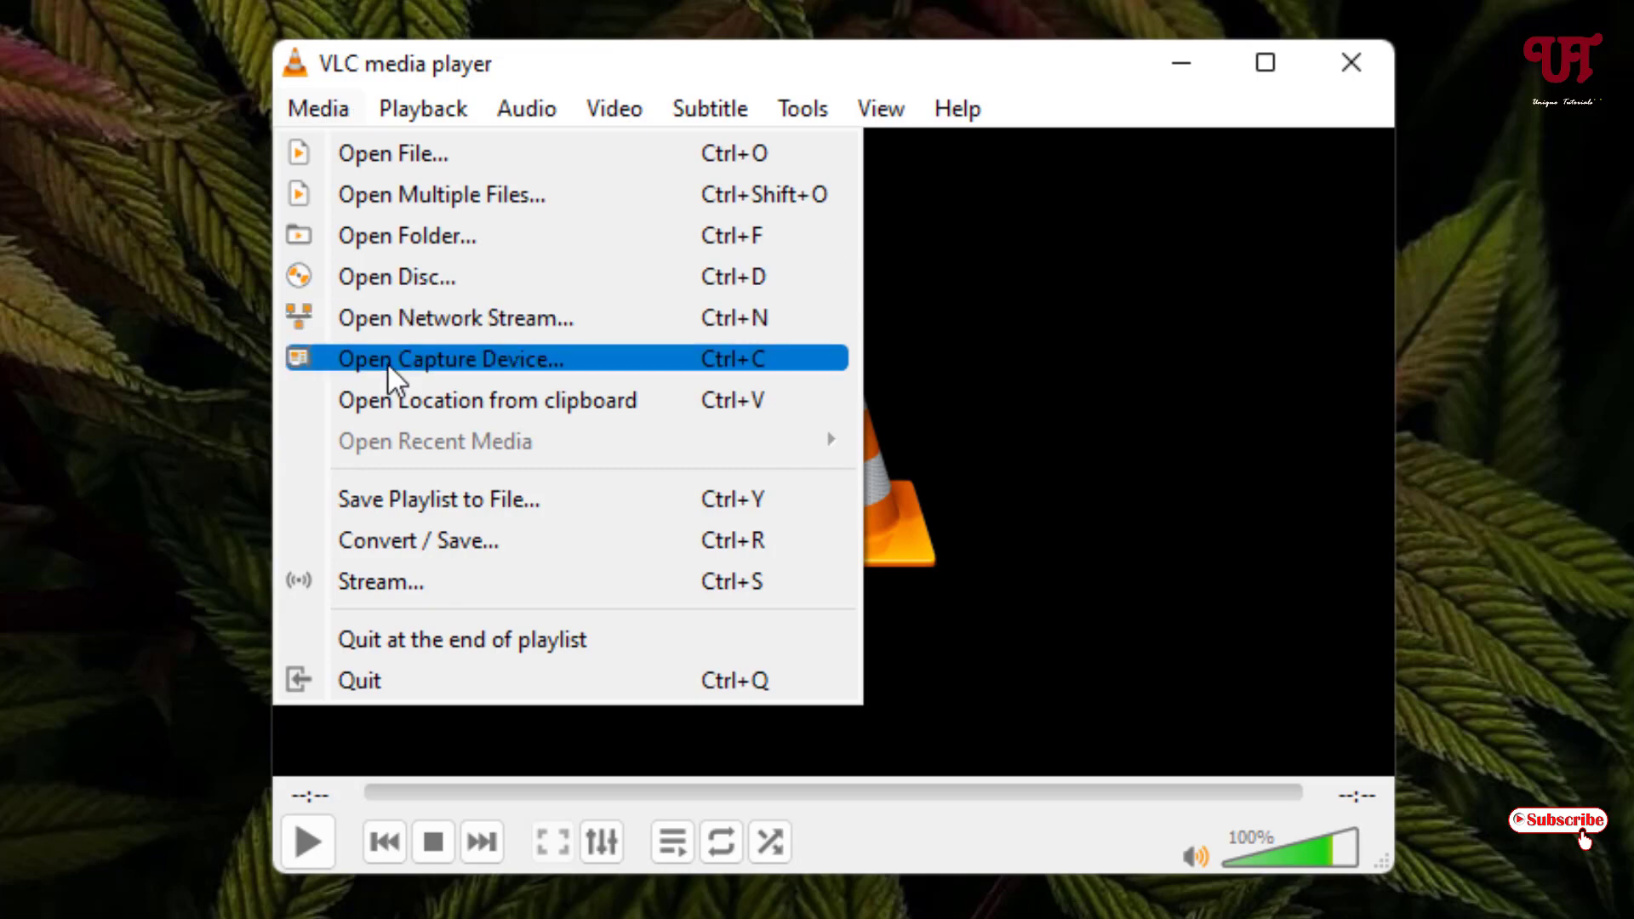
pyautogui.click(449, 359)
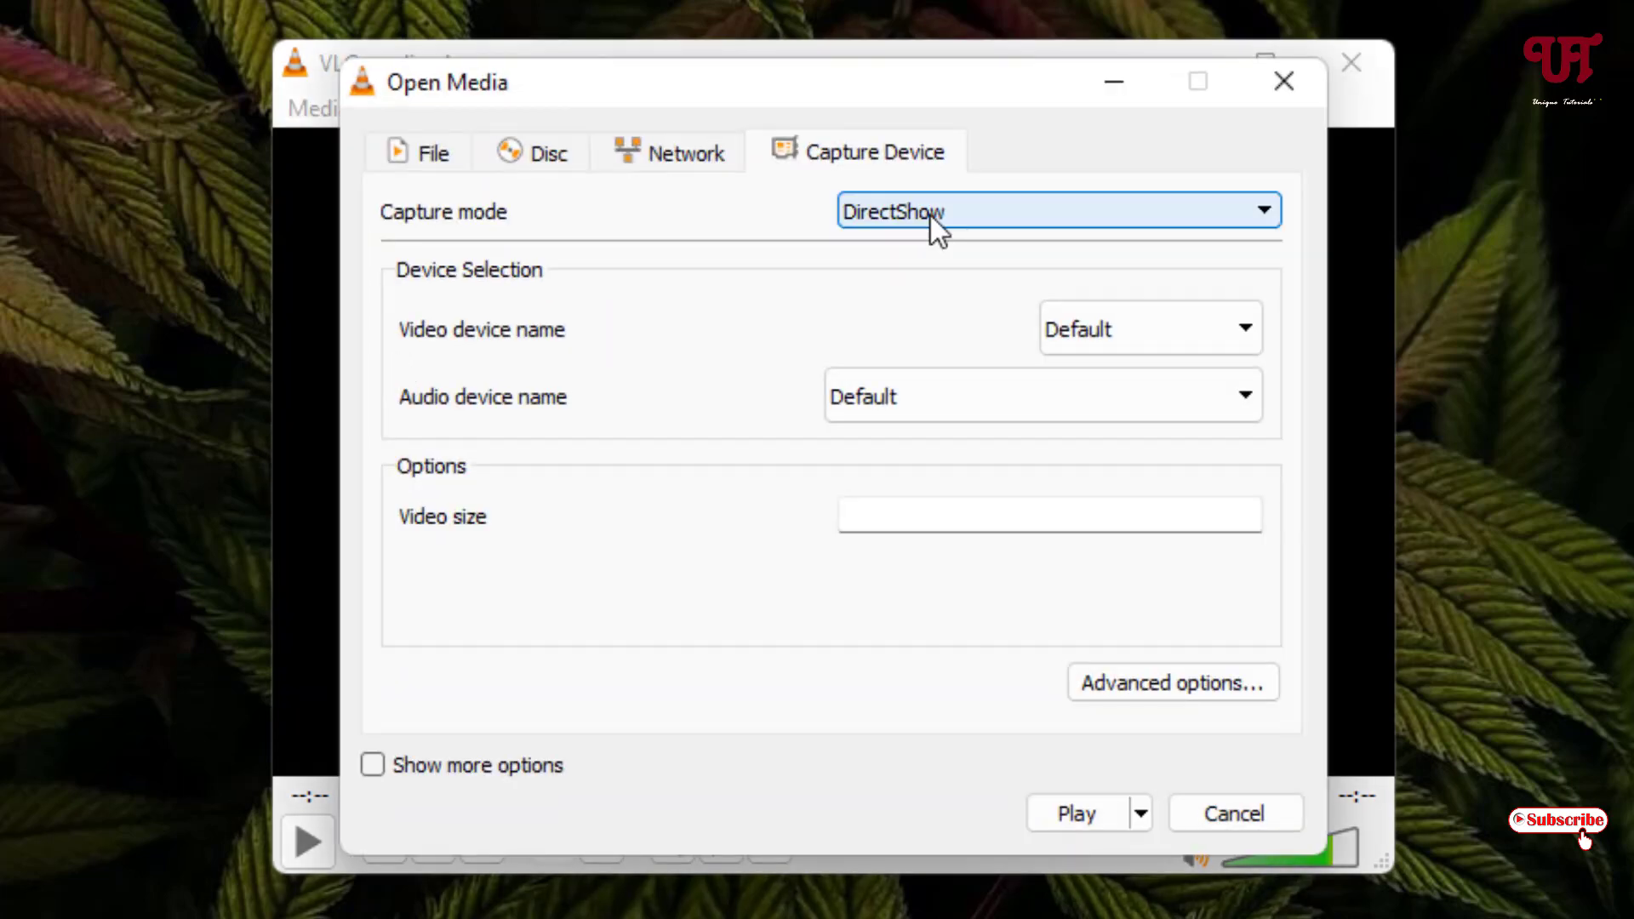
pyautogui.click(1056, 210)
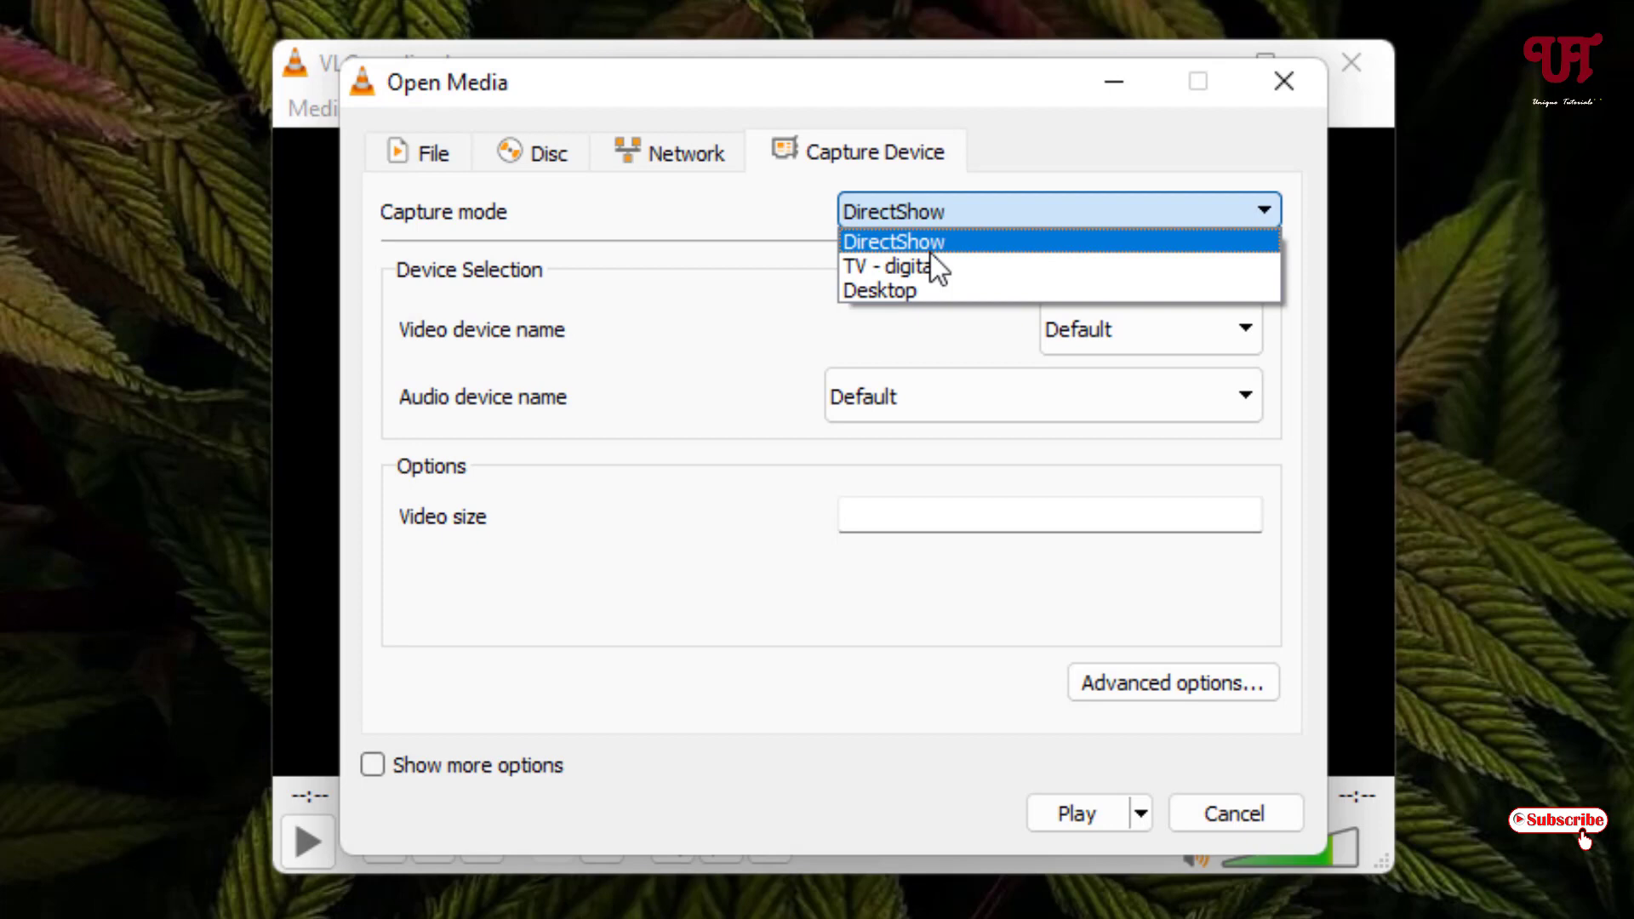
pyautogui.click(878, 291)
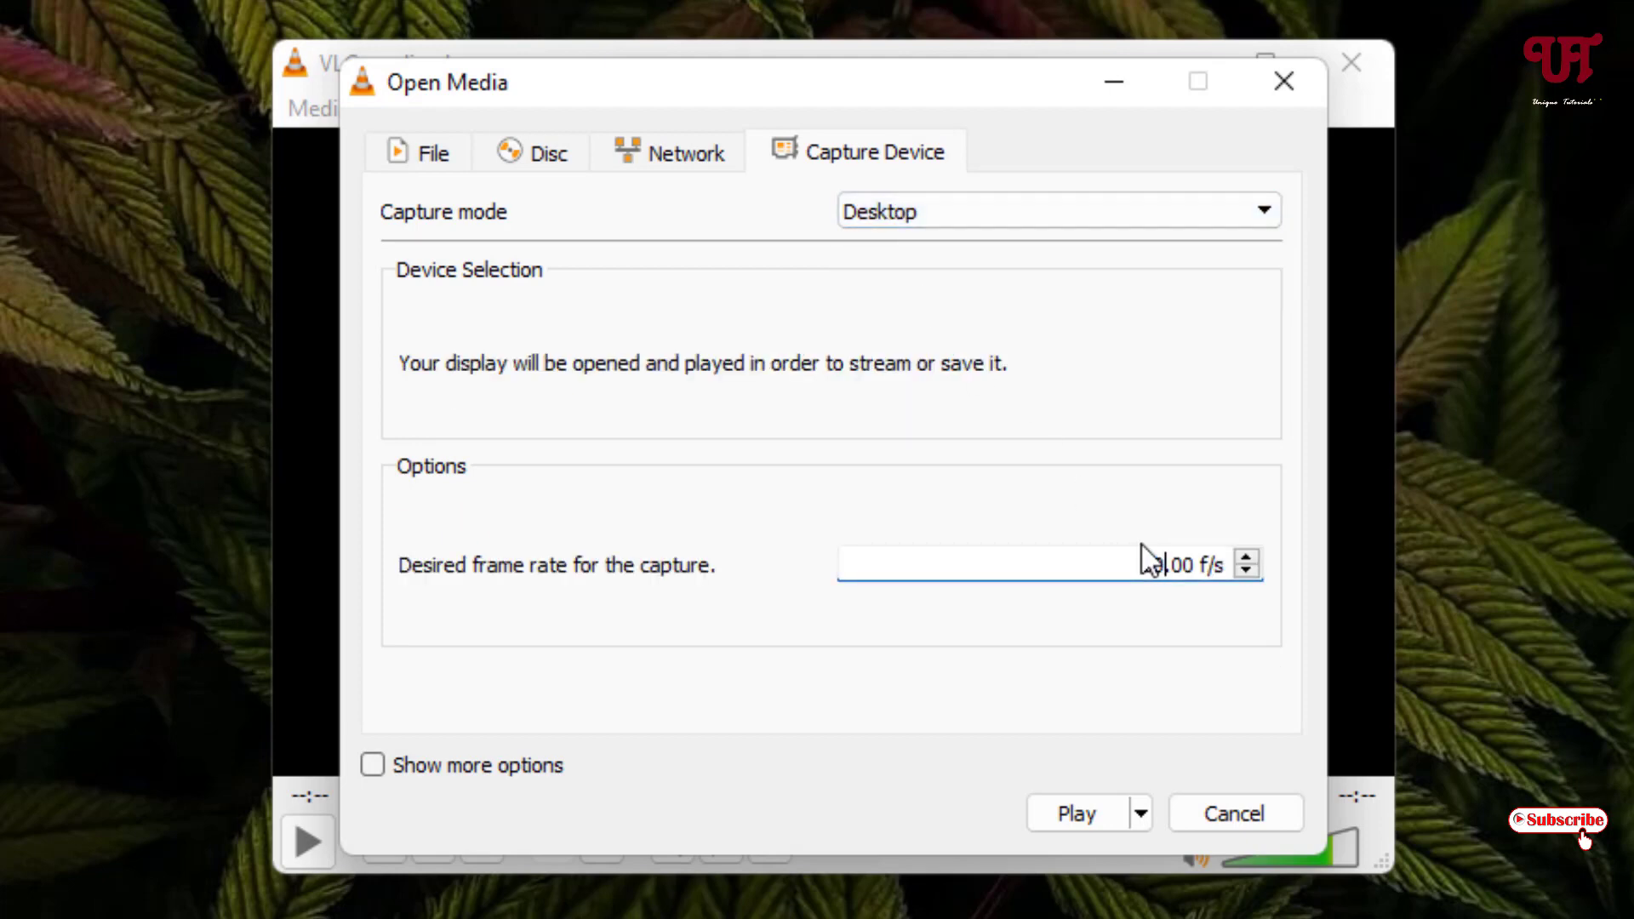
pyautogui.write('30.00')
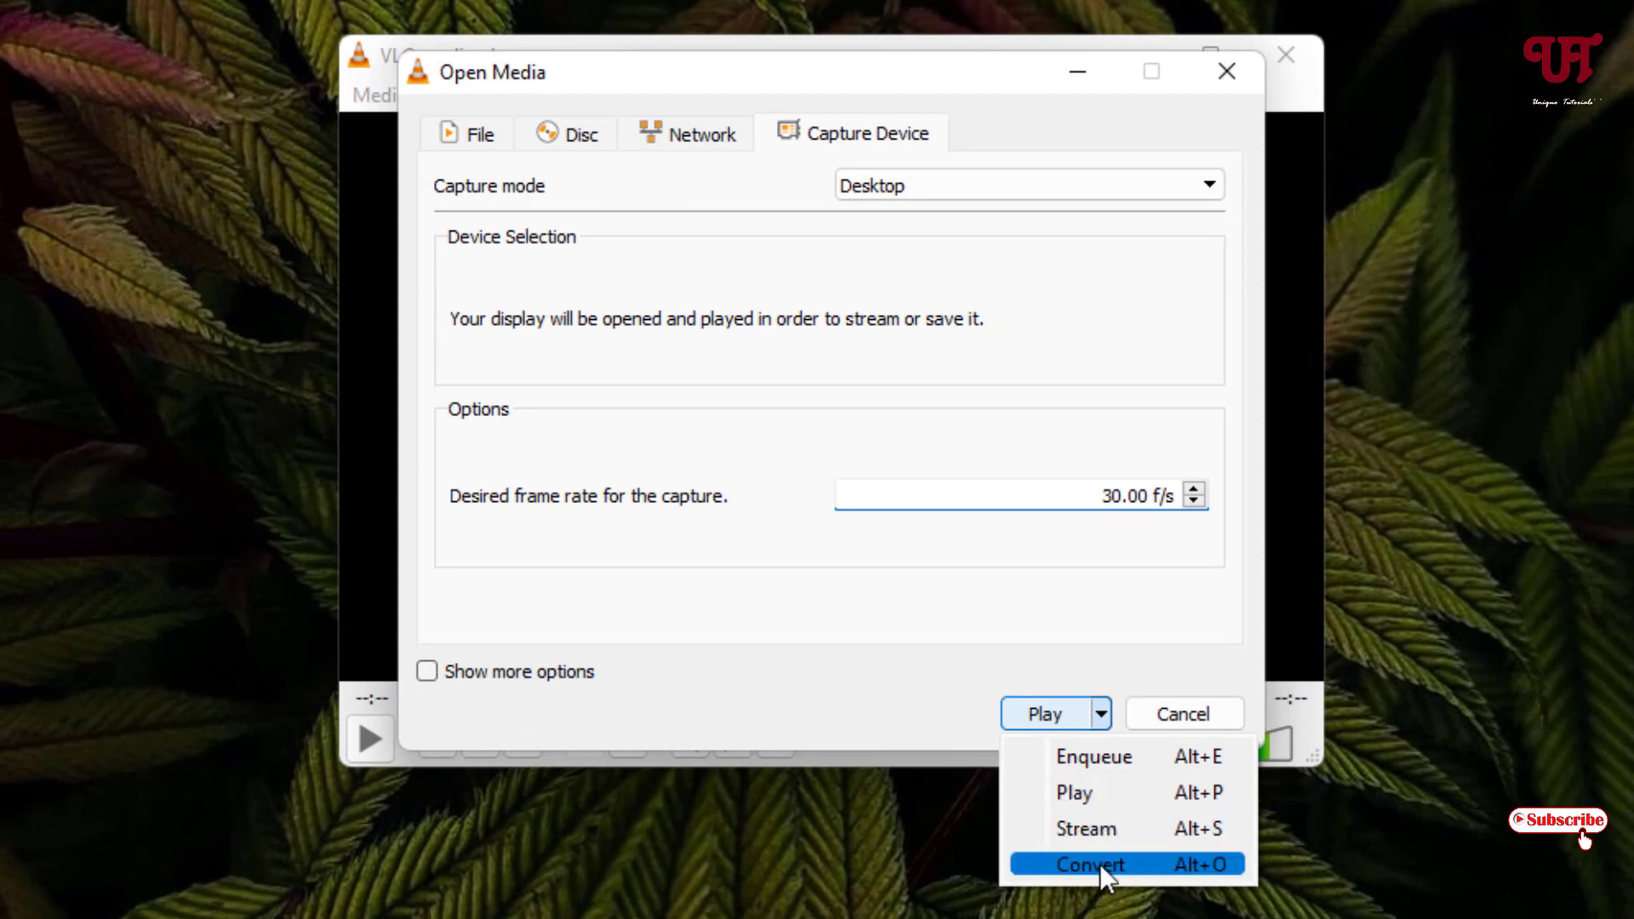
# Step: Convert with the Video - H.264 + MP3 (MP4) profile to Desktop file Test, and start
pyautogui.click(1086, 864)
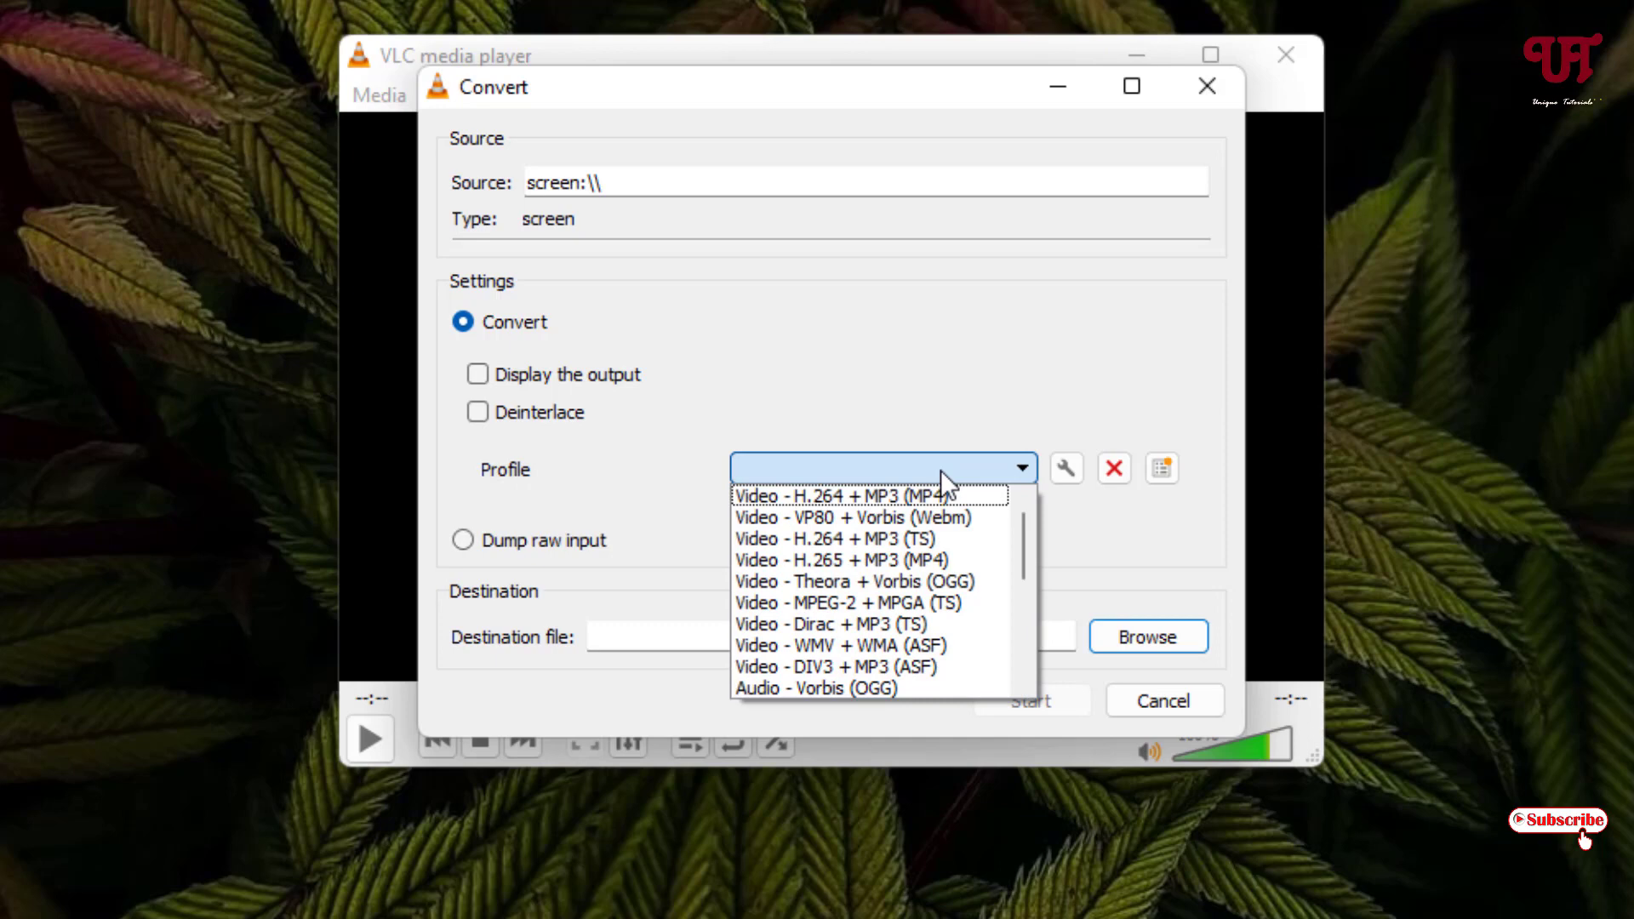
pyautogui.click(864, 494)
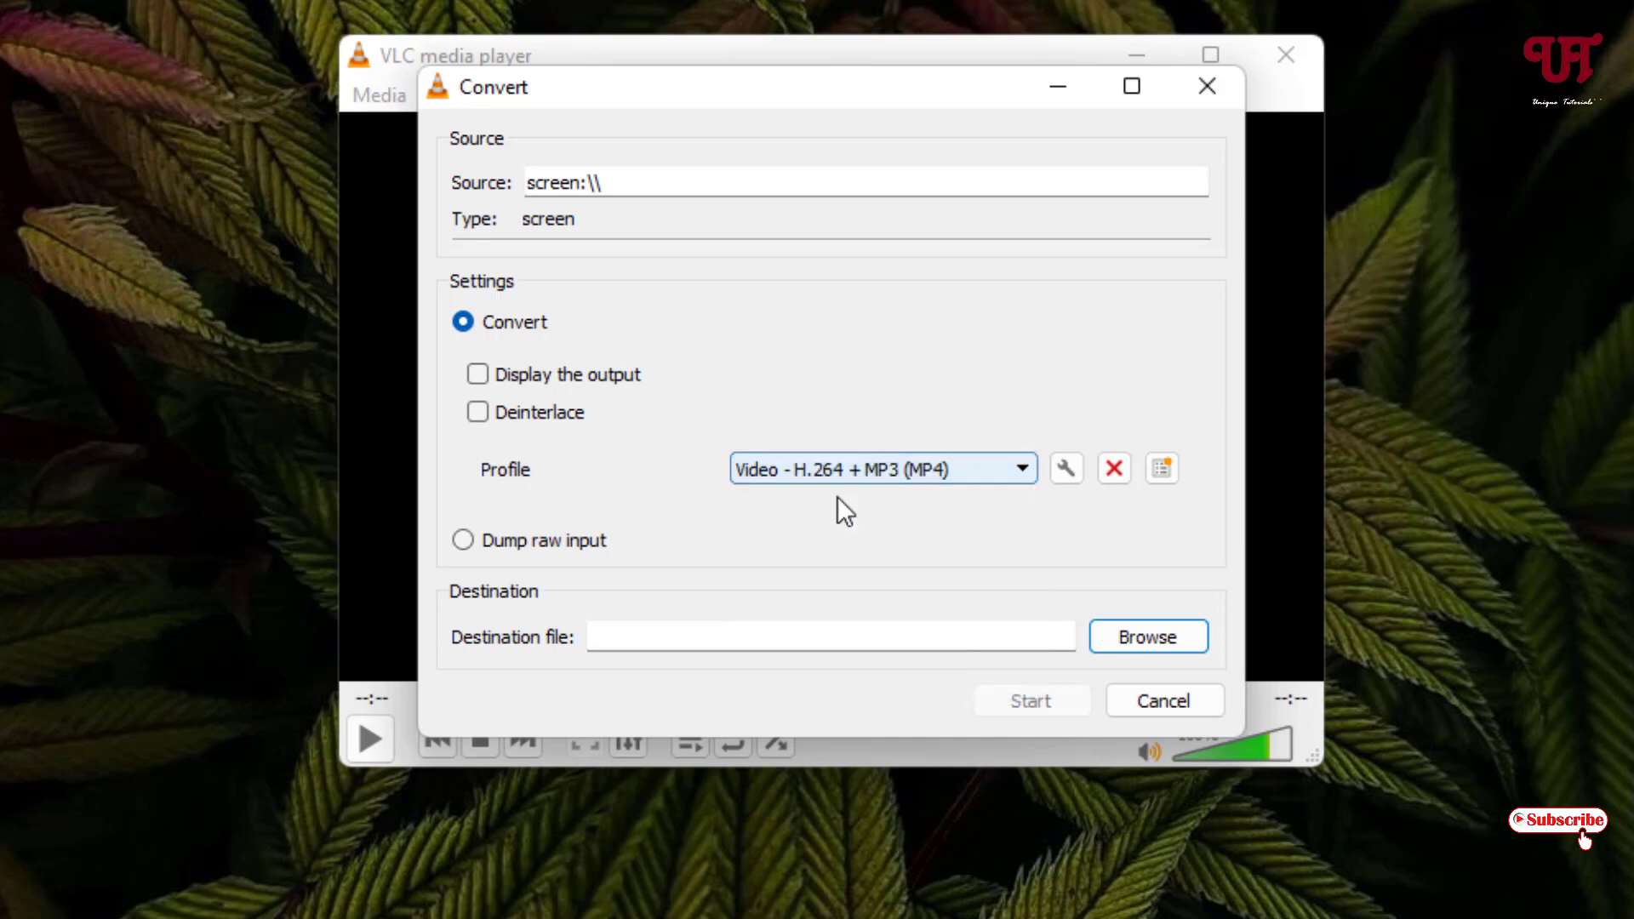
pyautogui.moveTo(533, 657)
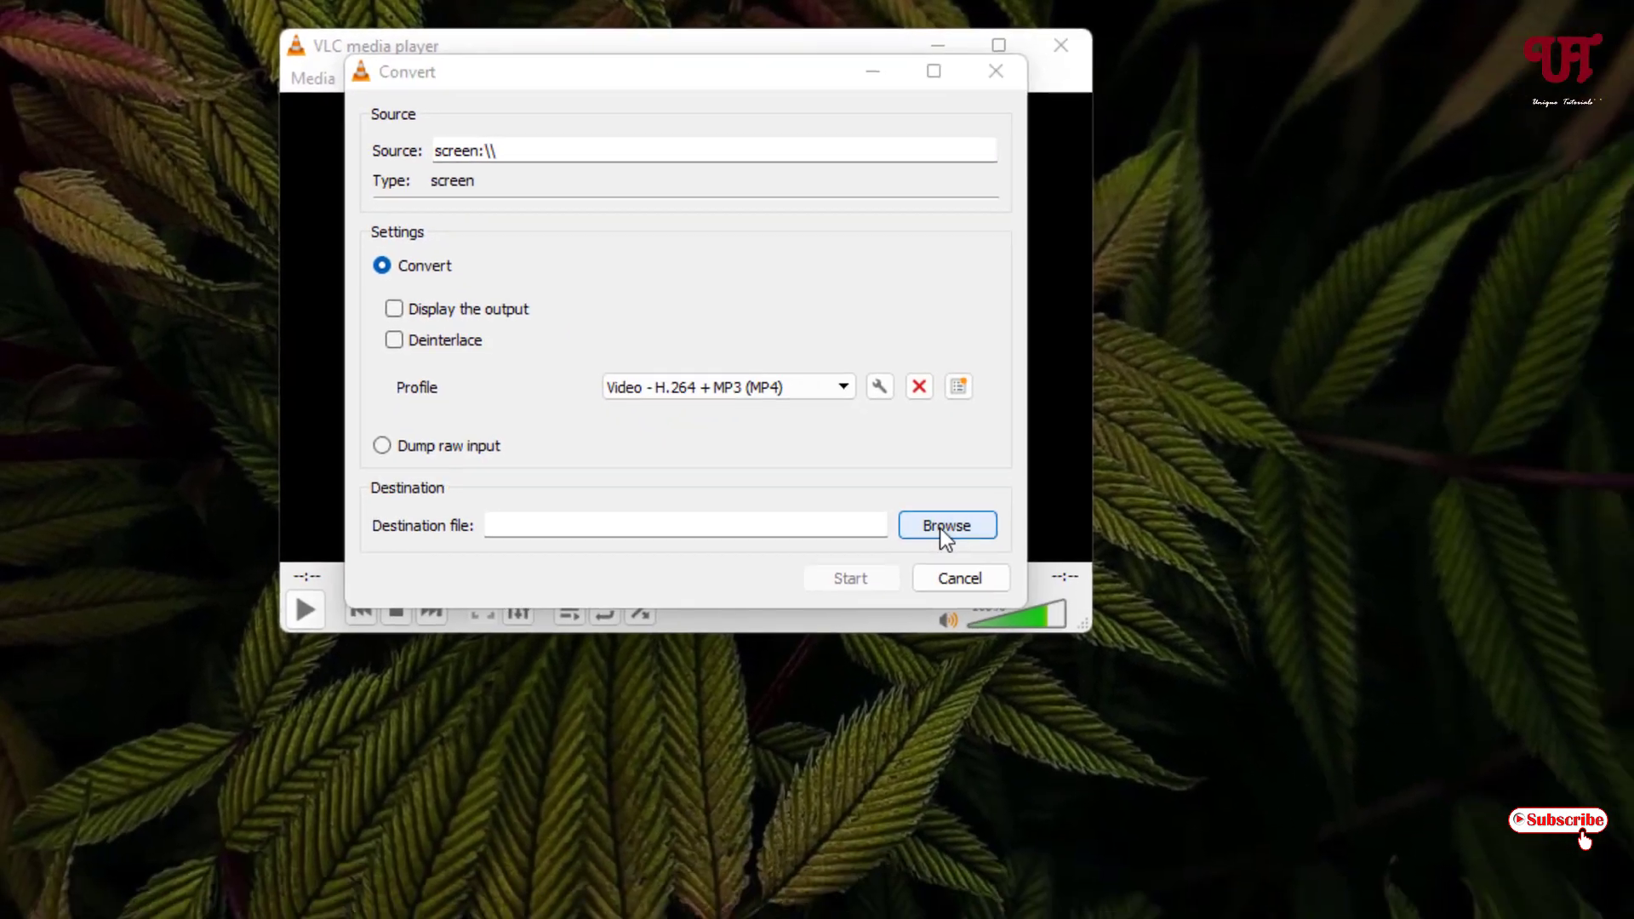
pyautogui.click(946, 524)
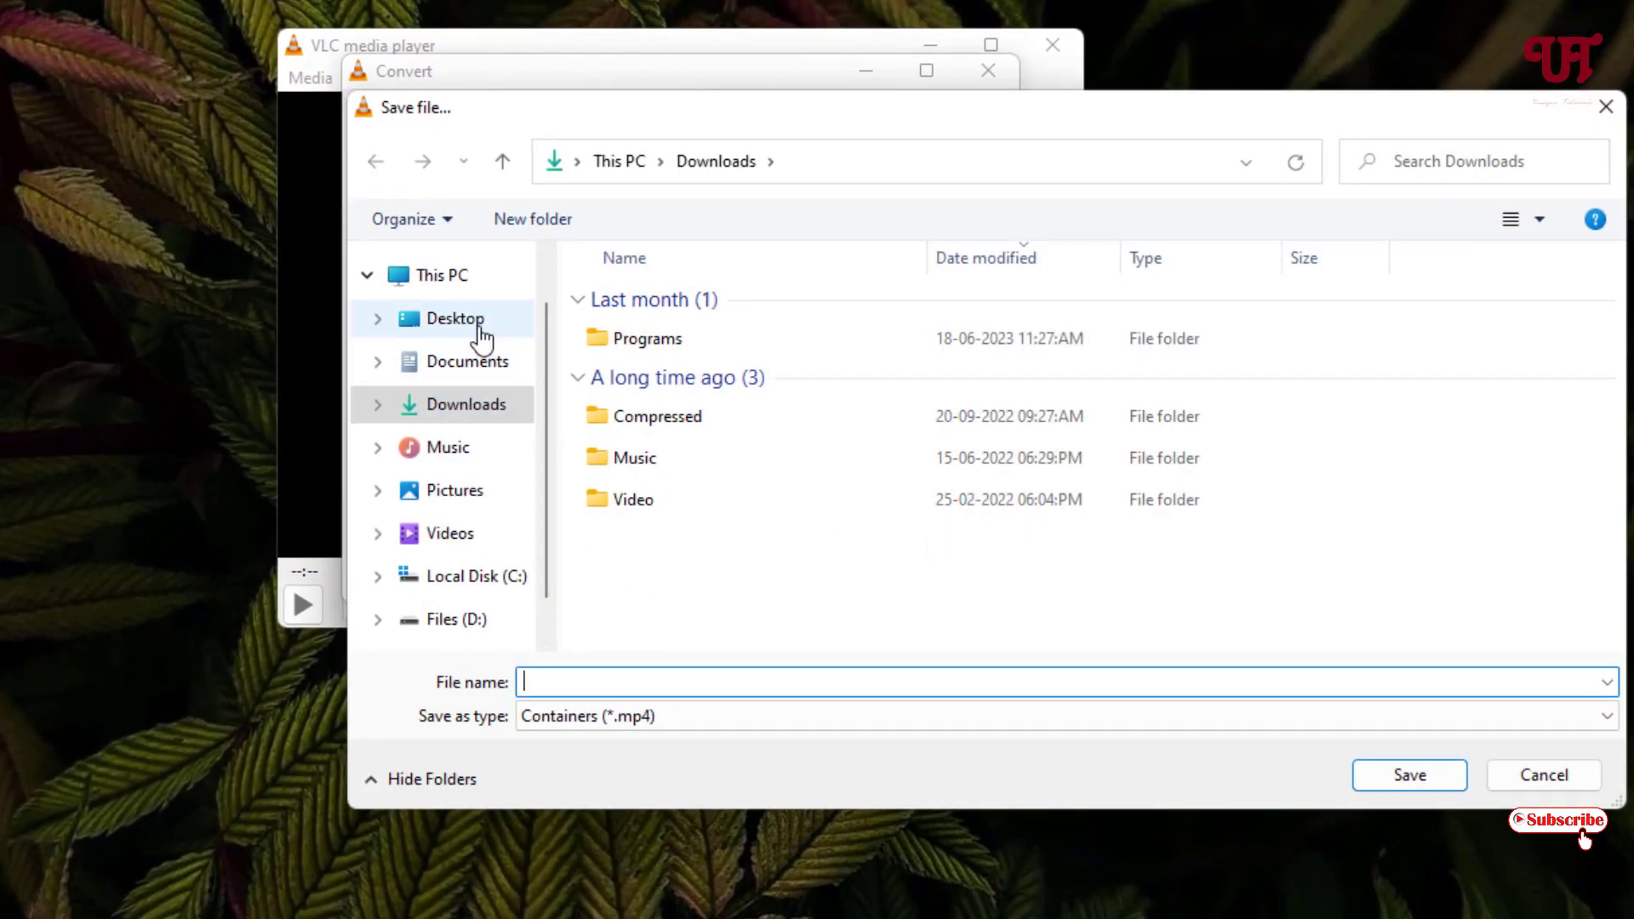
pyautogui.click(454, 319)
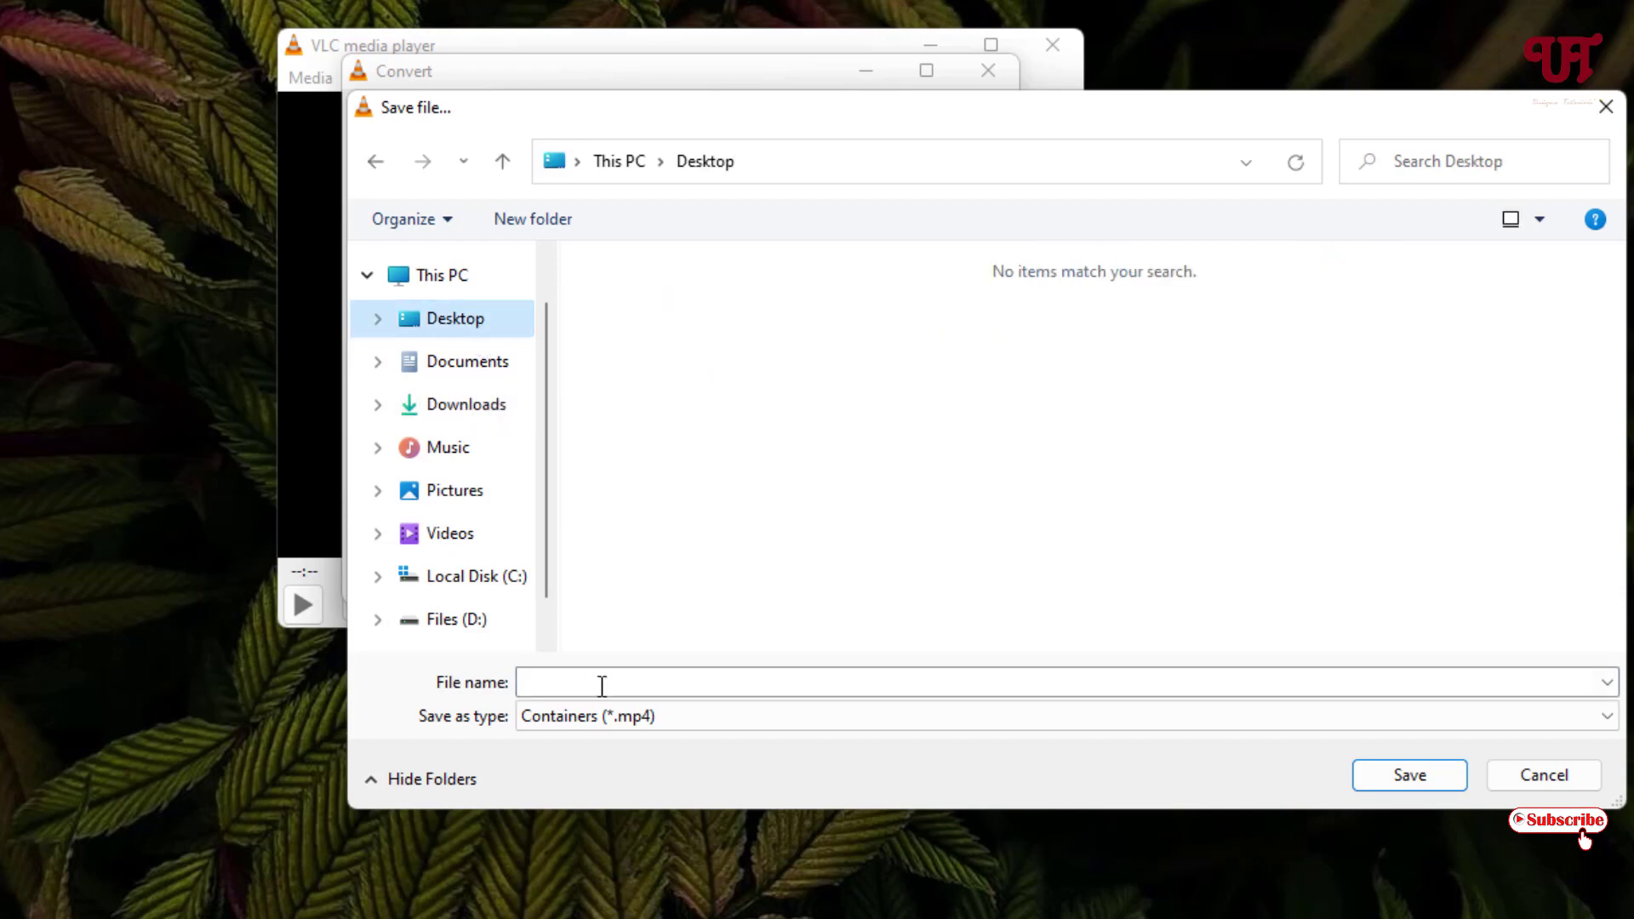
pyautogui.write('Test')
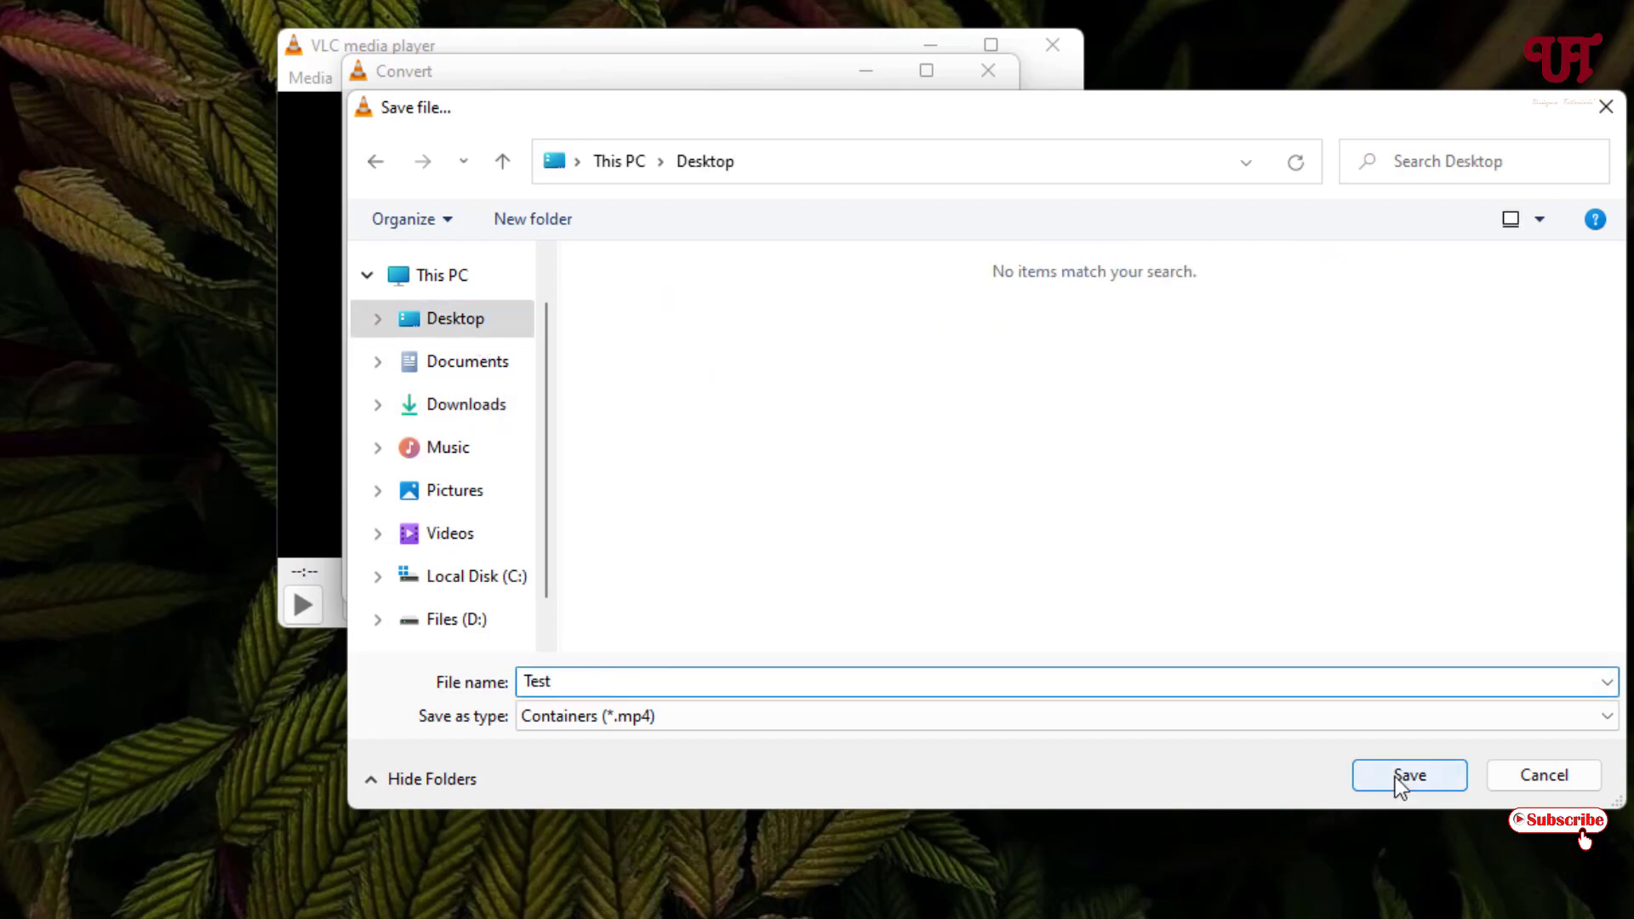
pyautogui.click(1407, 775)
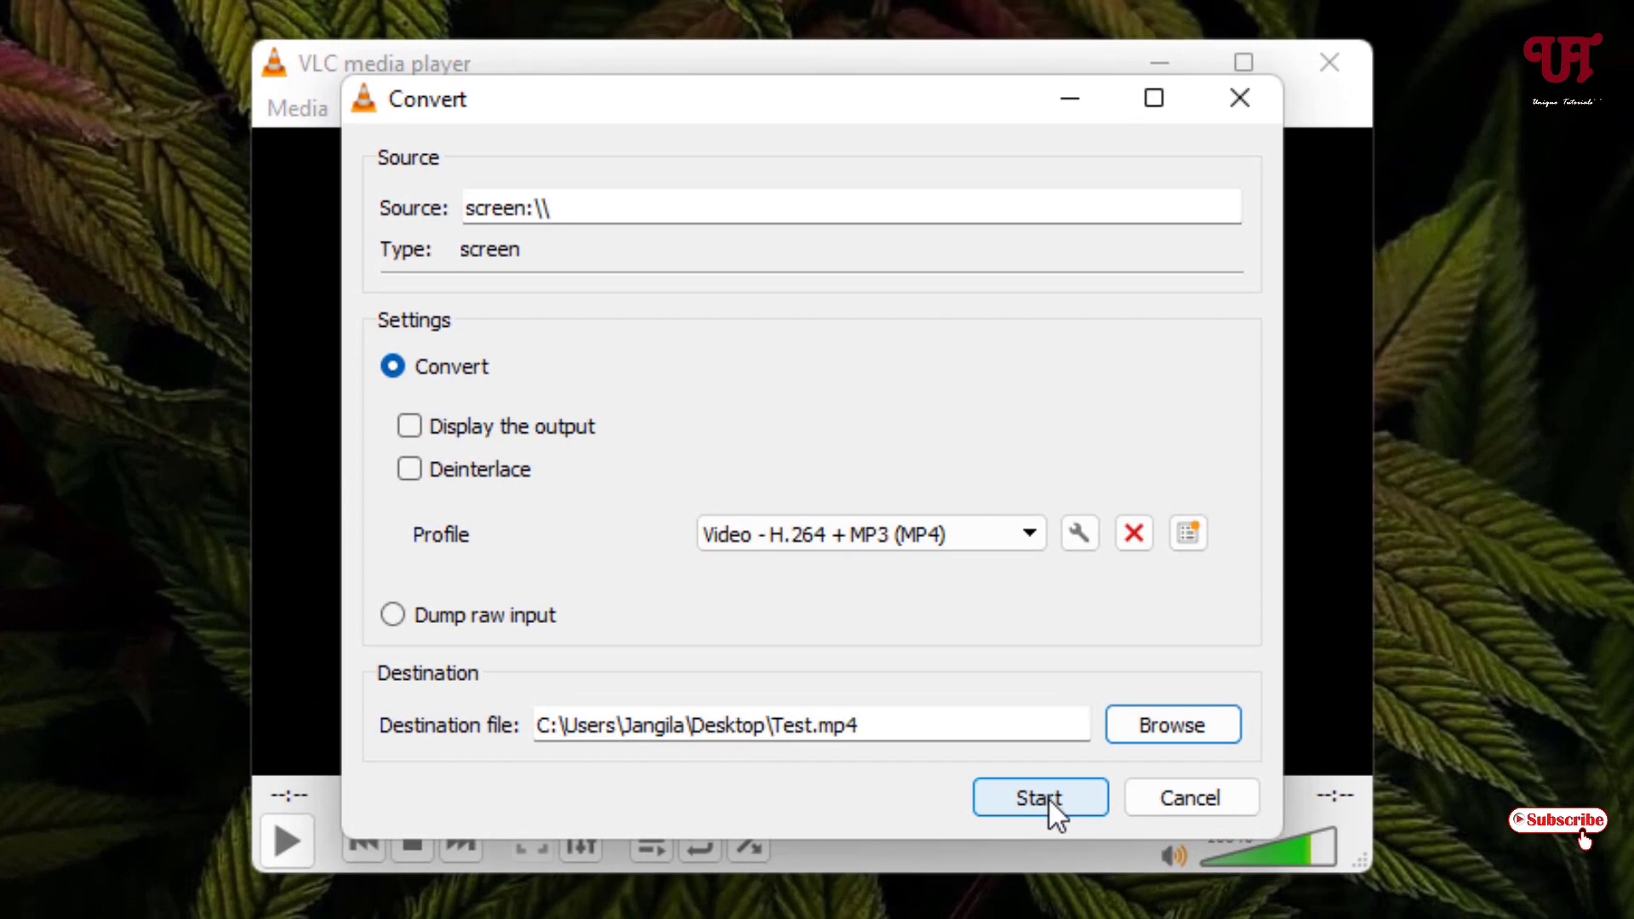
pyautogui.click(1039, 798)
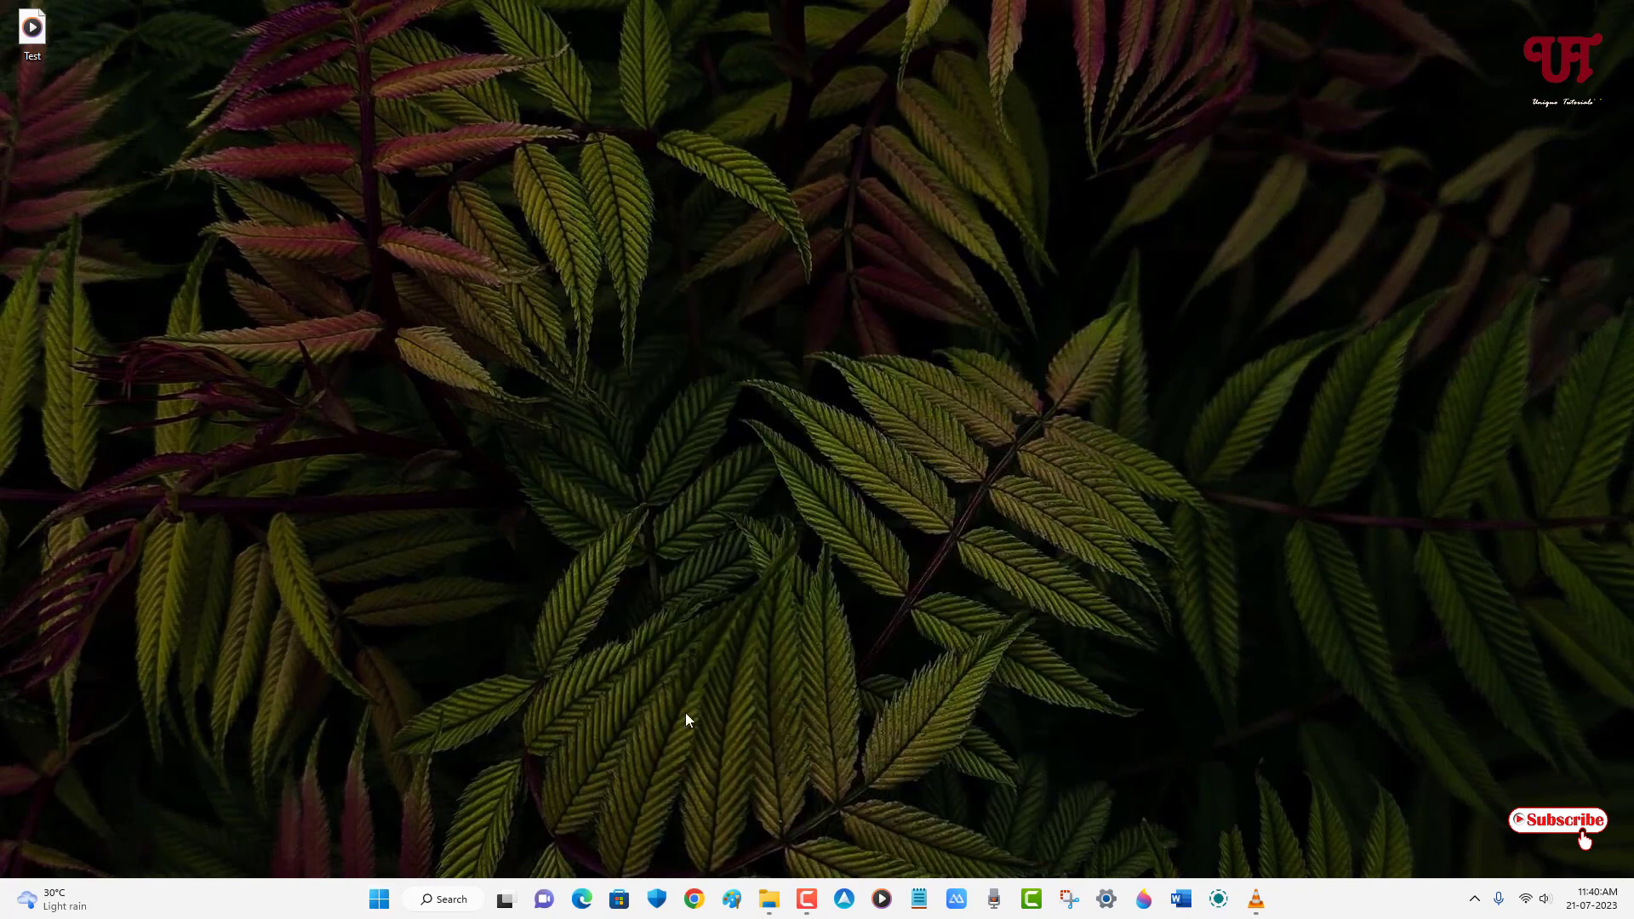
# Step: Use the Start menu while recording, then close the VLC window to stop
pyautogui.click(378, 899)
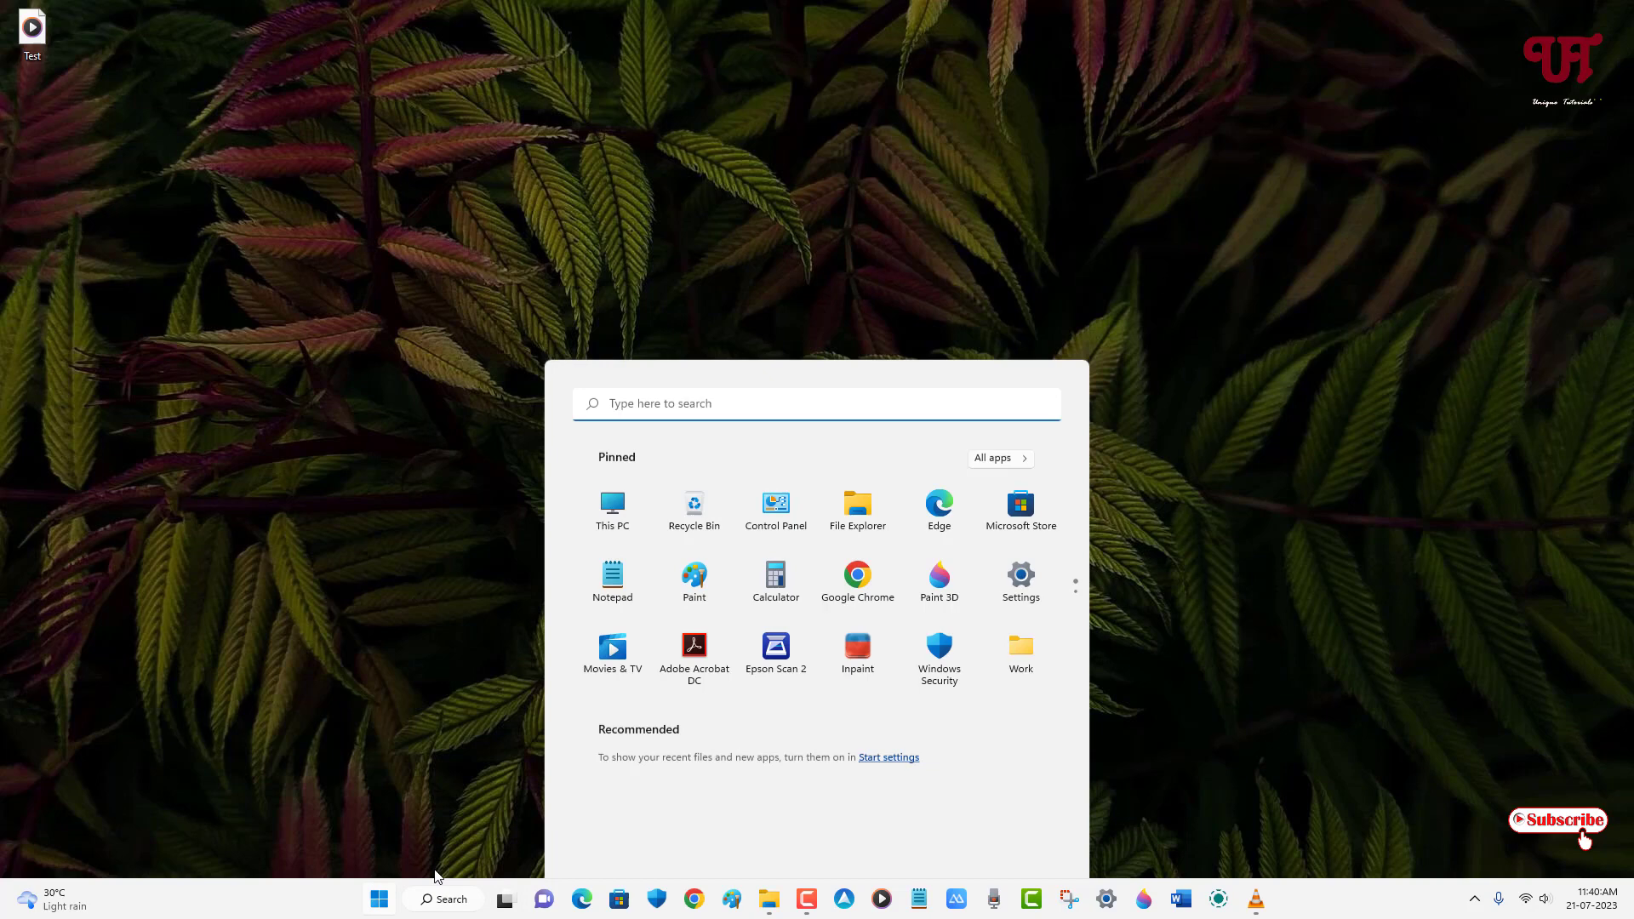
pyautogui.click(378, 899)
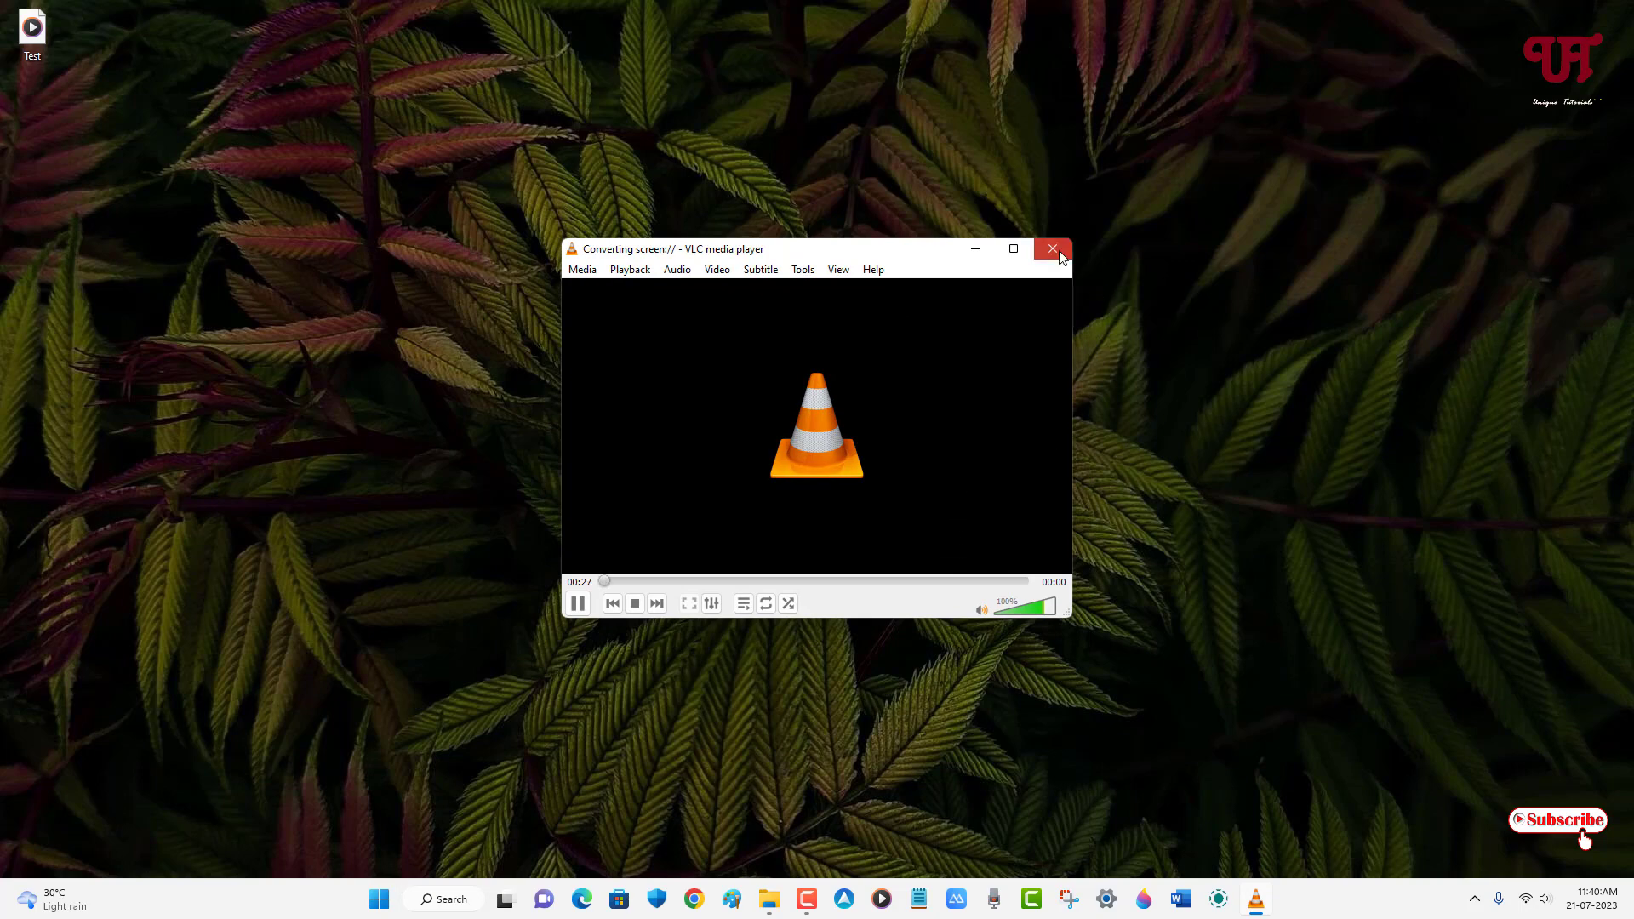
pyautogui.click(1052, 249)
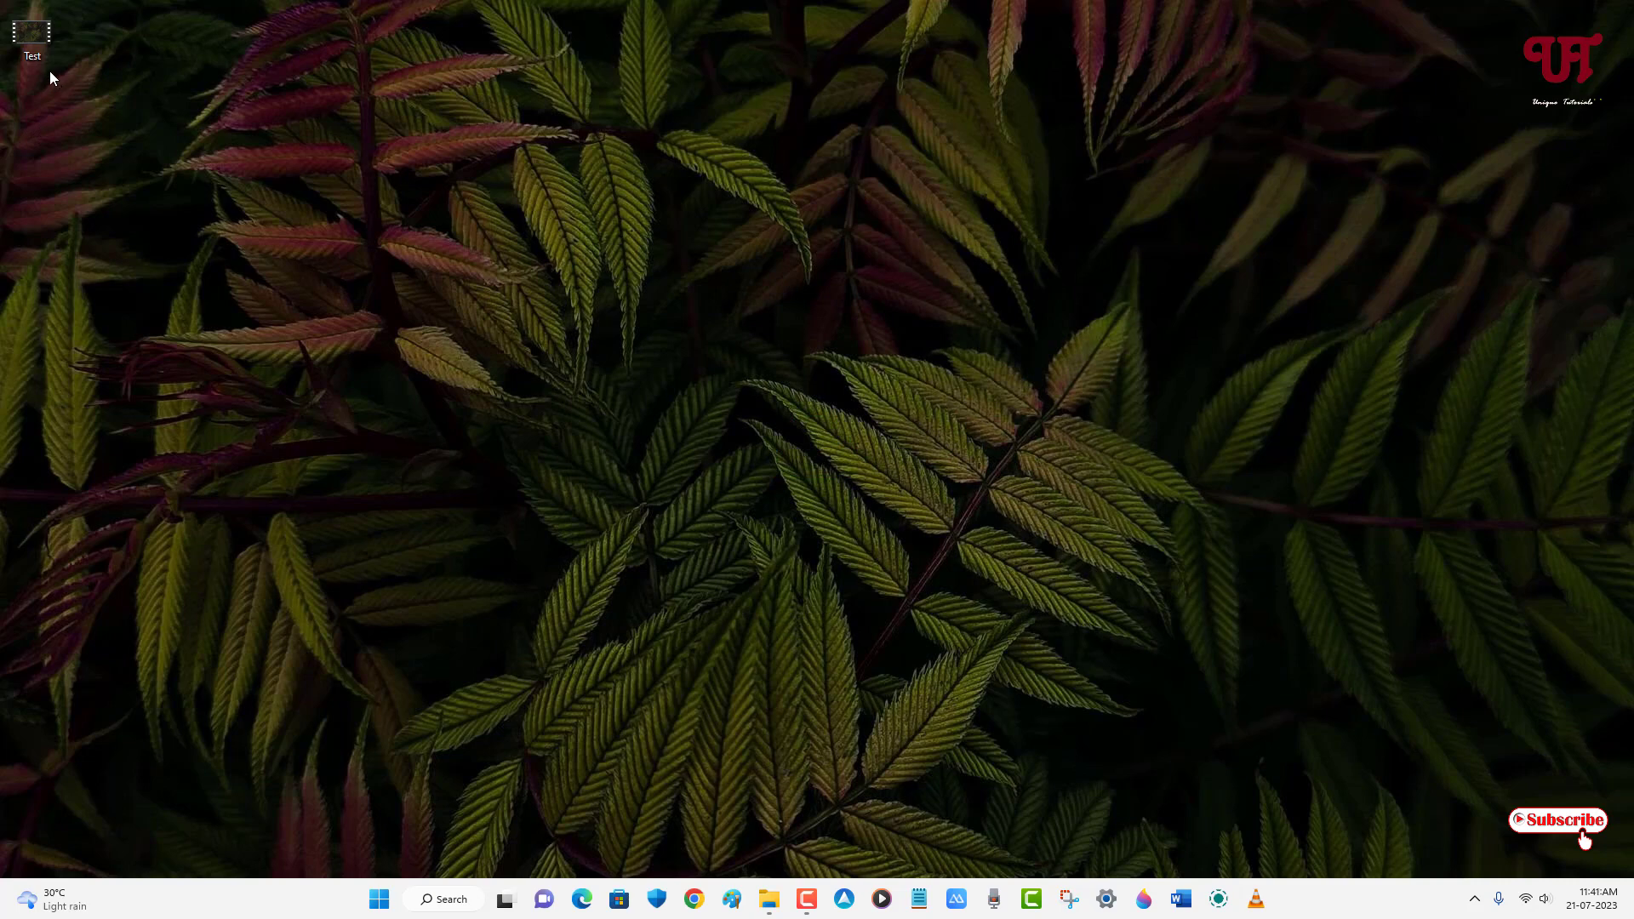
pyautogui.moveTo(32, 31)
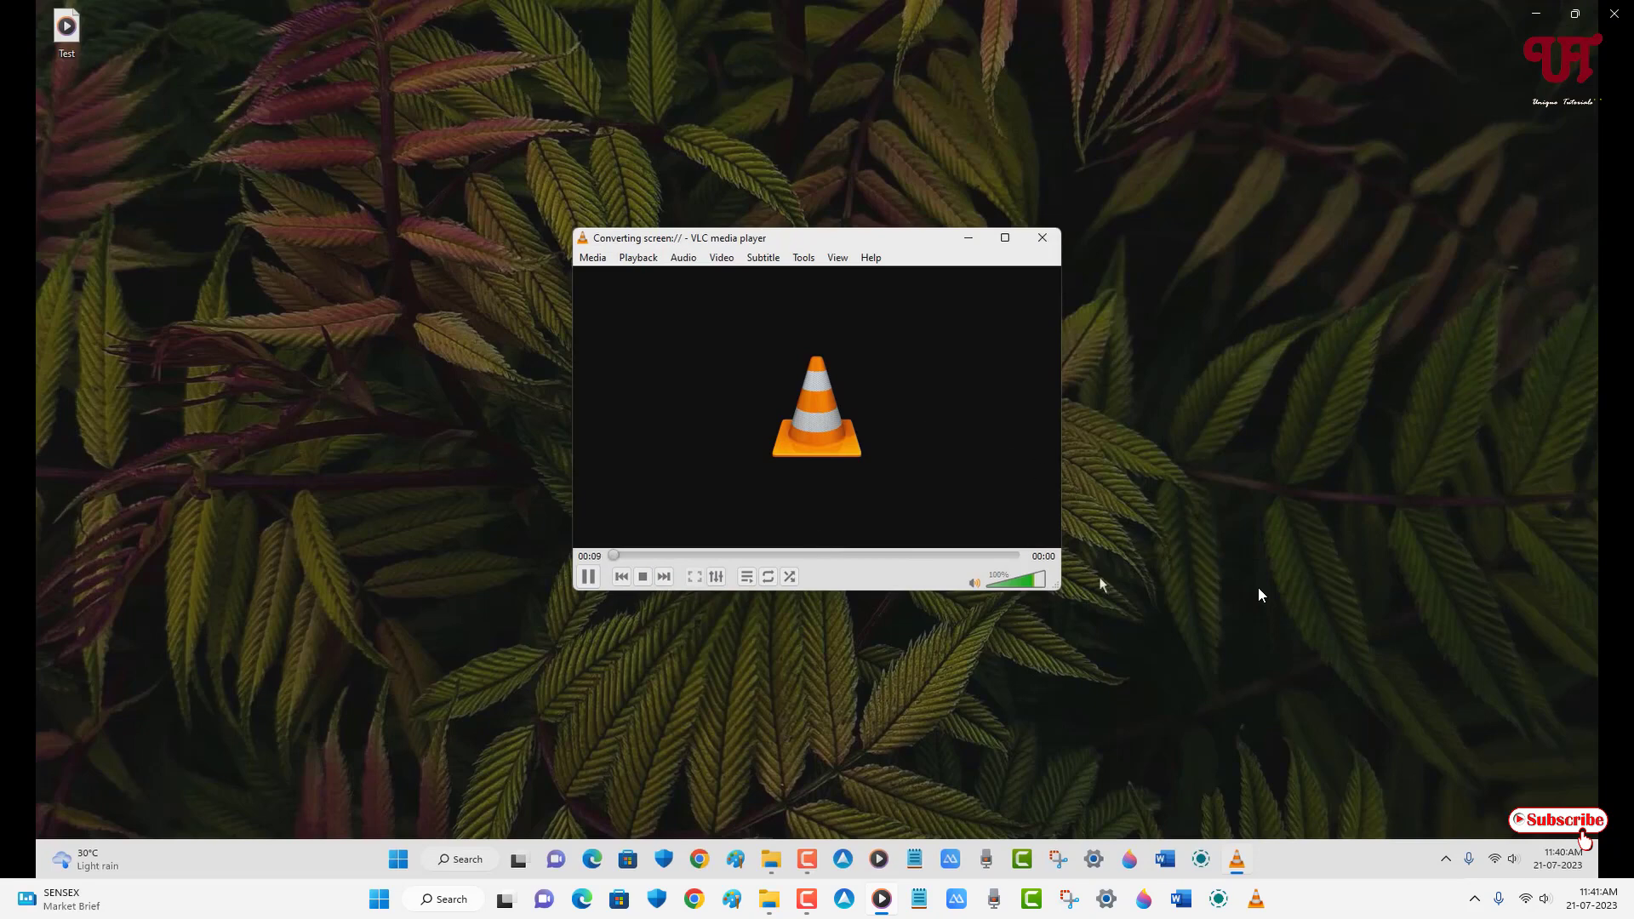
pyautogui.moveTo(781, 450)
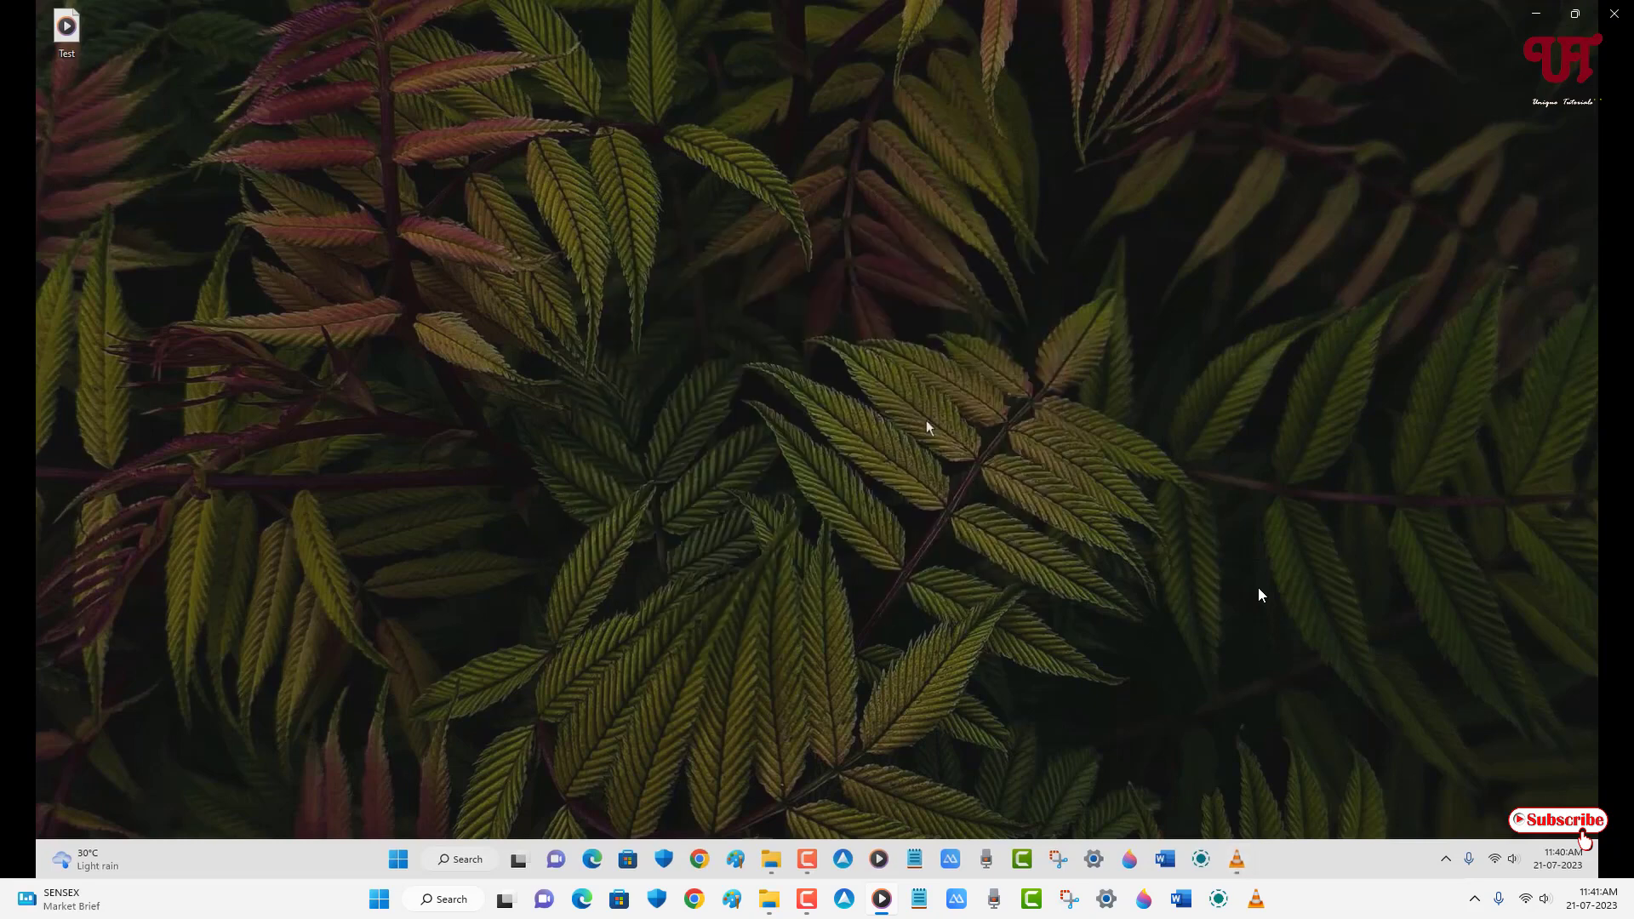
pyautogui.moveTo(427, 854)
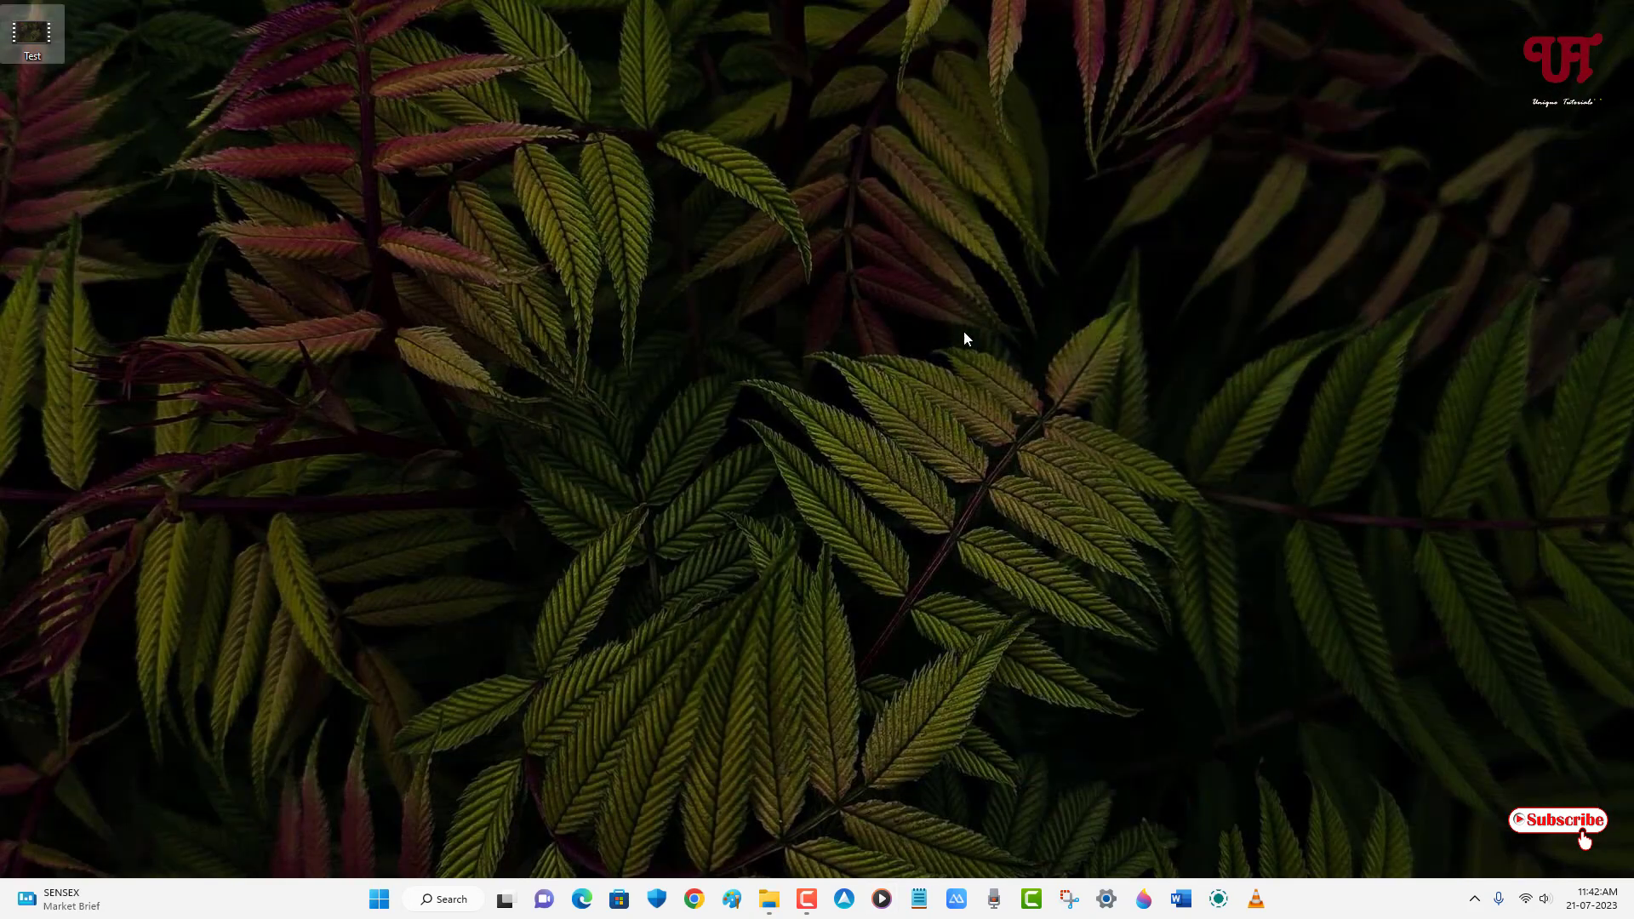
pyautogui.moveTo(888, 375)
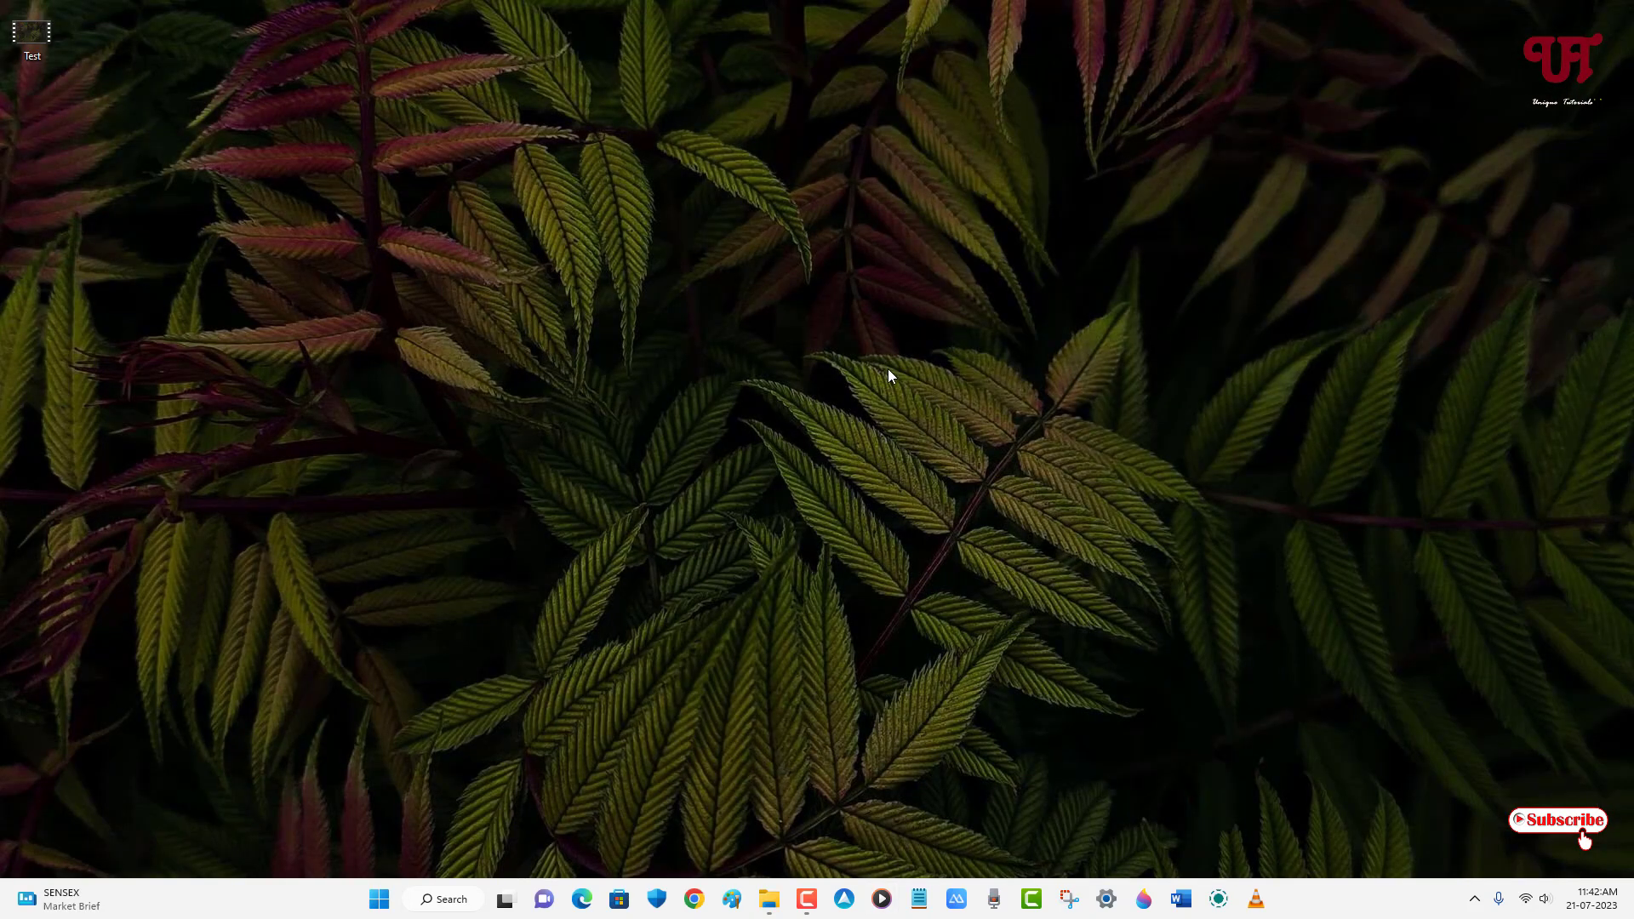